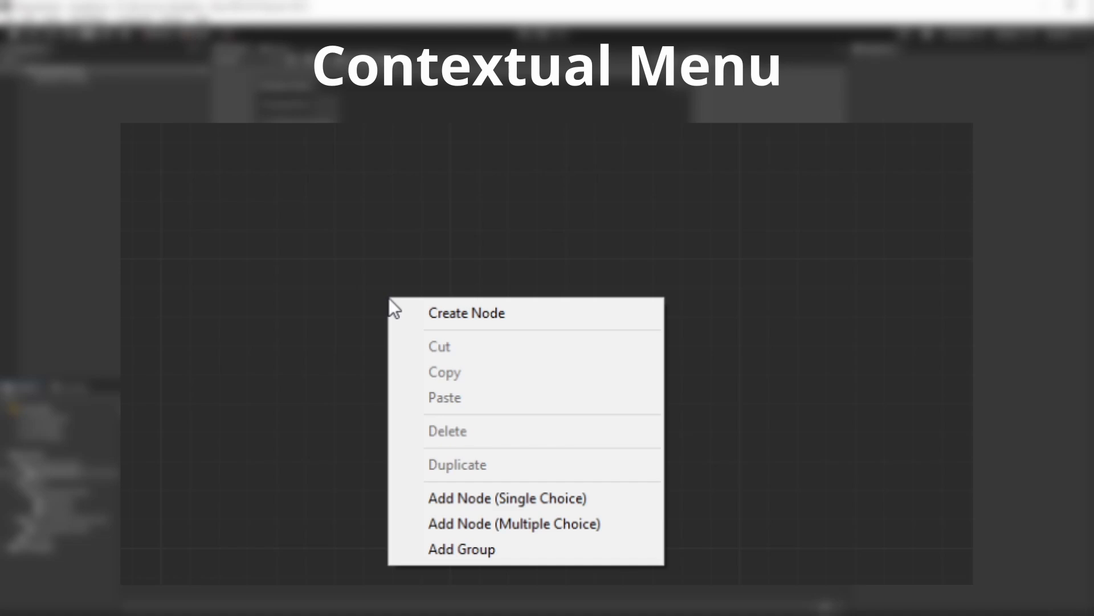
Preview the graph's node search window by adding a Single Choice dialogue node
left_click(466, 312)
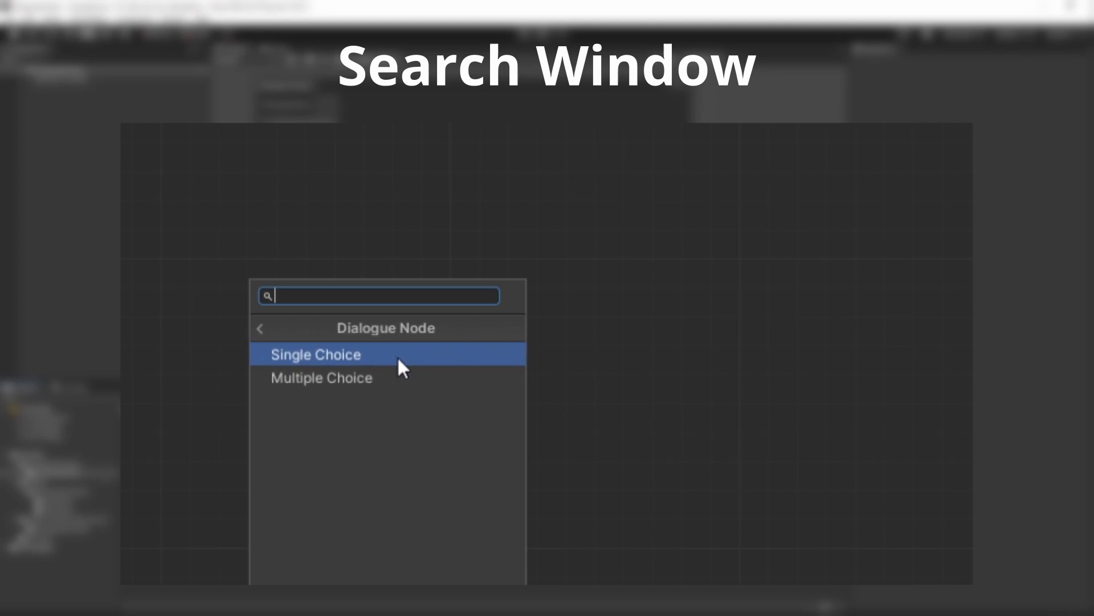
left_click(316, 354)
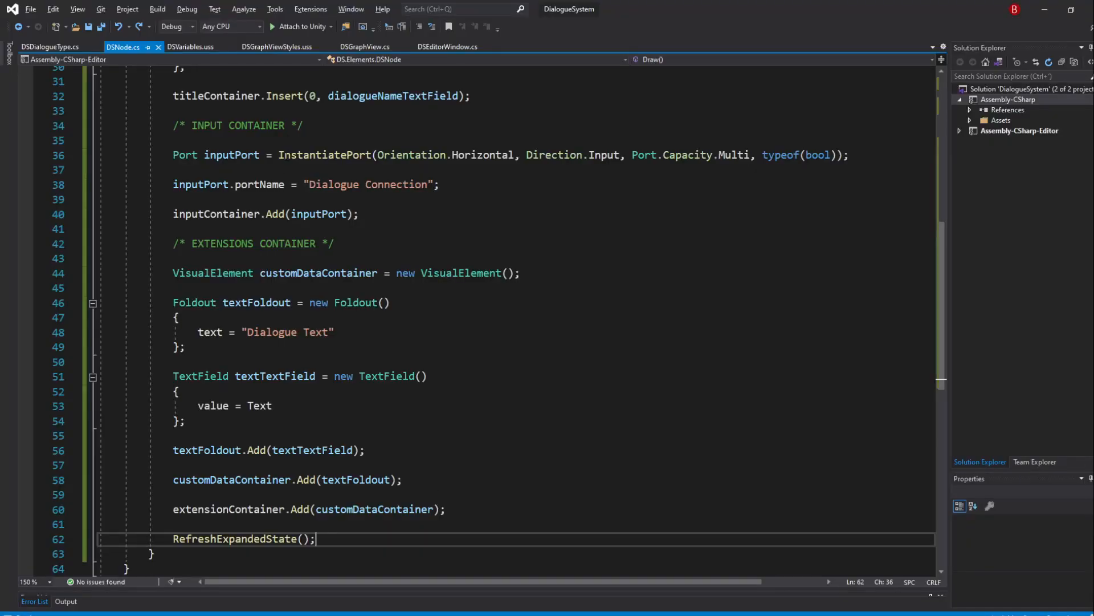
In DSGraphView.cs register this.AddManipulator(CreateNodeContextualMenu()) with an empty IManipulator stub
left_click(369, 46)
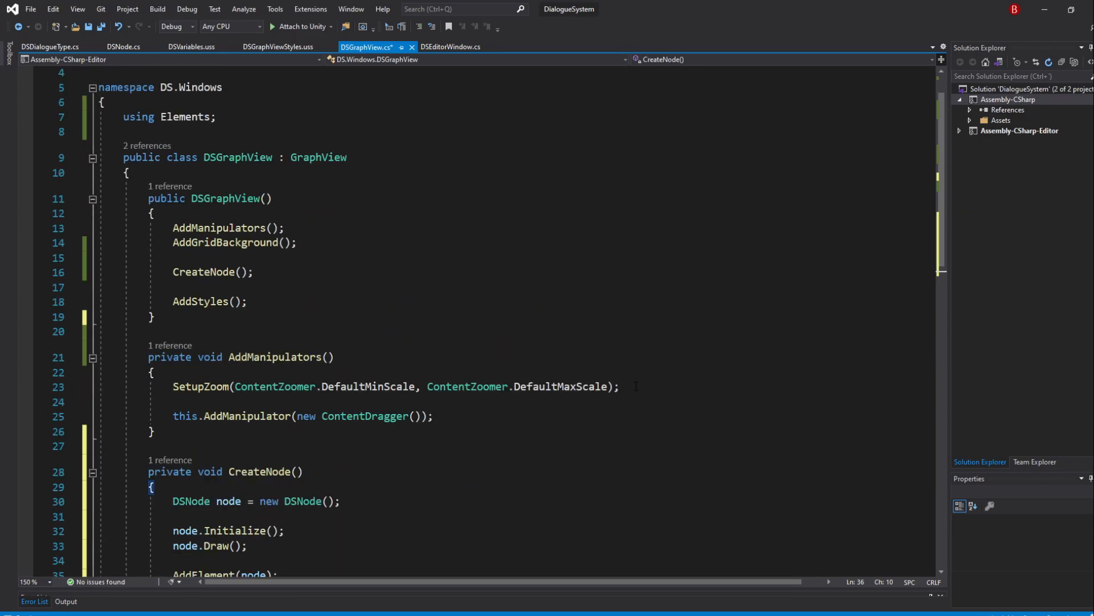
type("t")
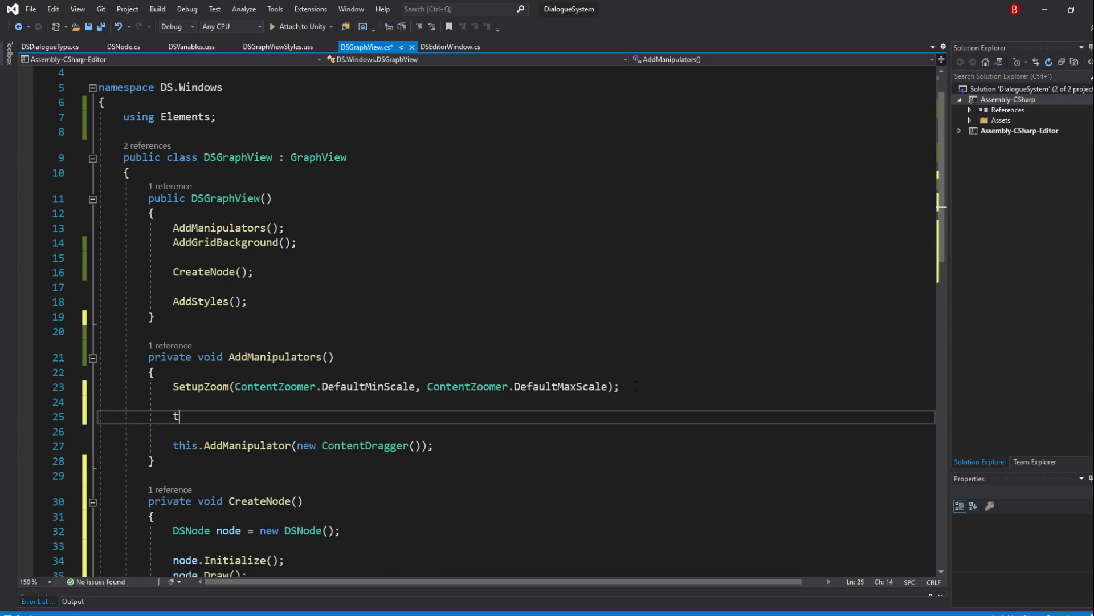
type("his.AddManipulator")
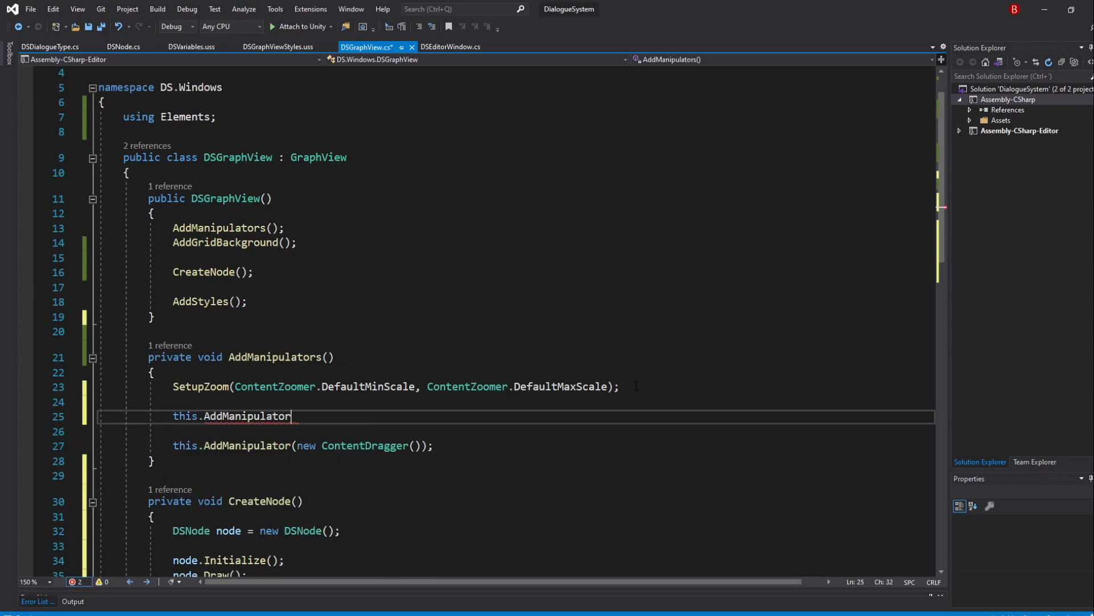
type("()")
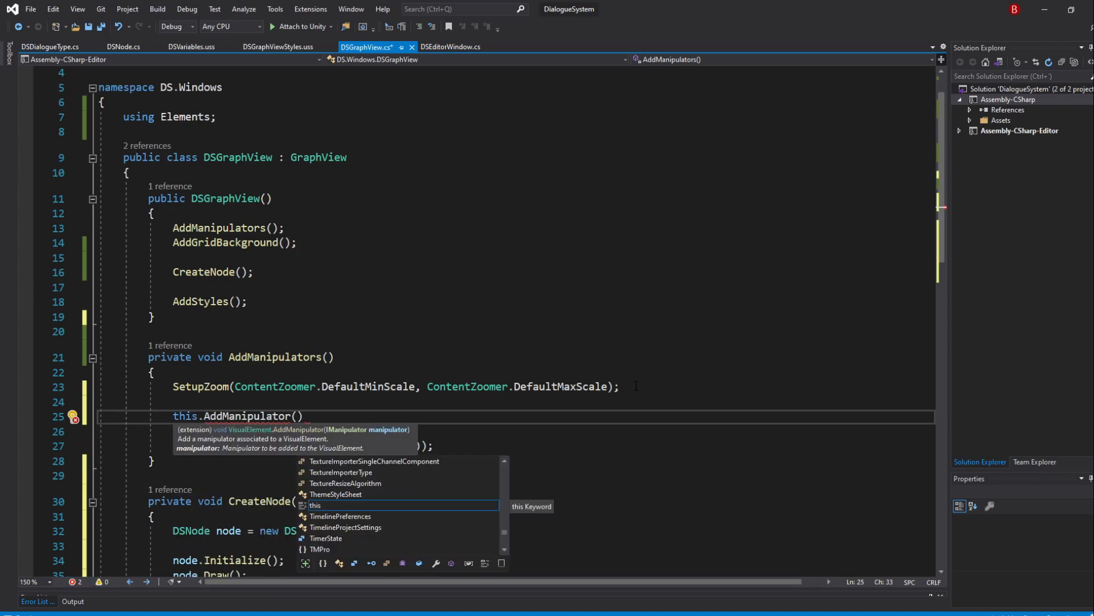
type("CreateNodeContextualMenu(")
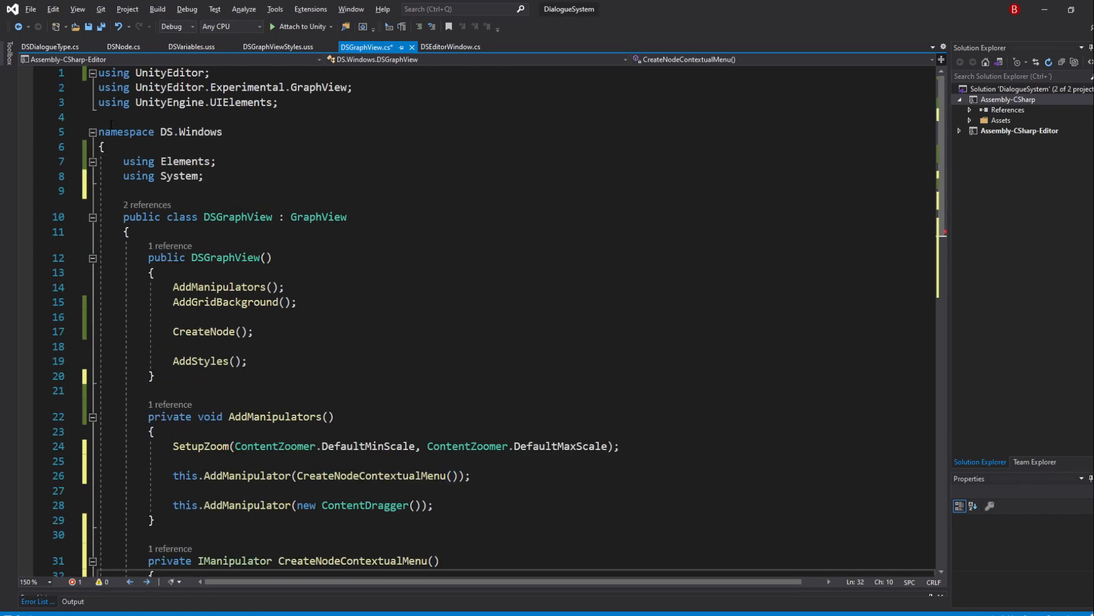
scroll("down", 3)
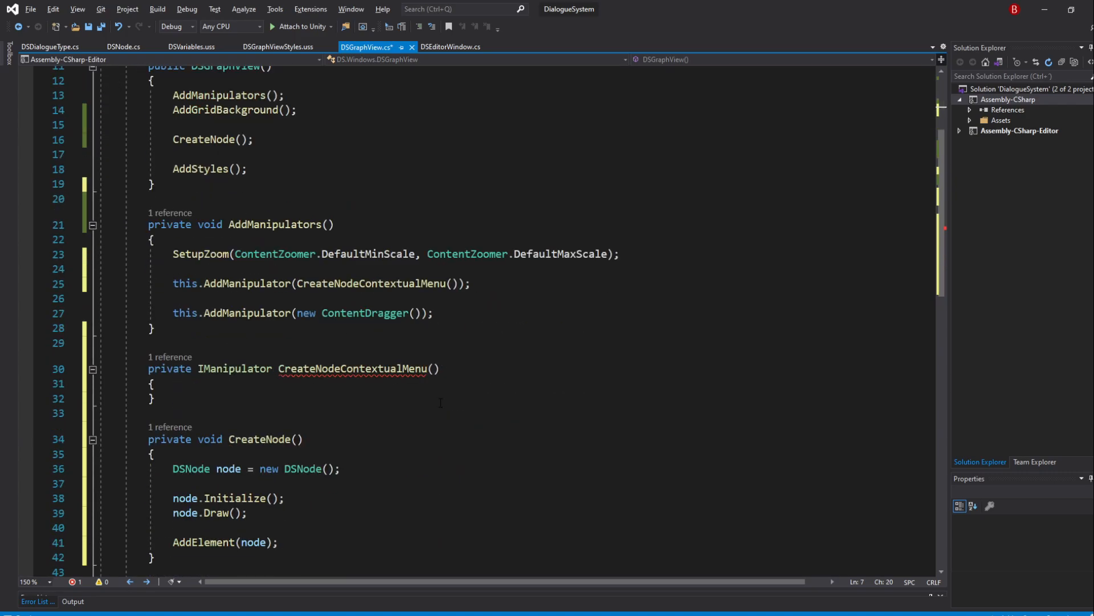
Create a new ContextualMenuManipulator in CreateNodeContextualMenu and return it, ready for constructor arguments
left_click(155, 383)
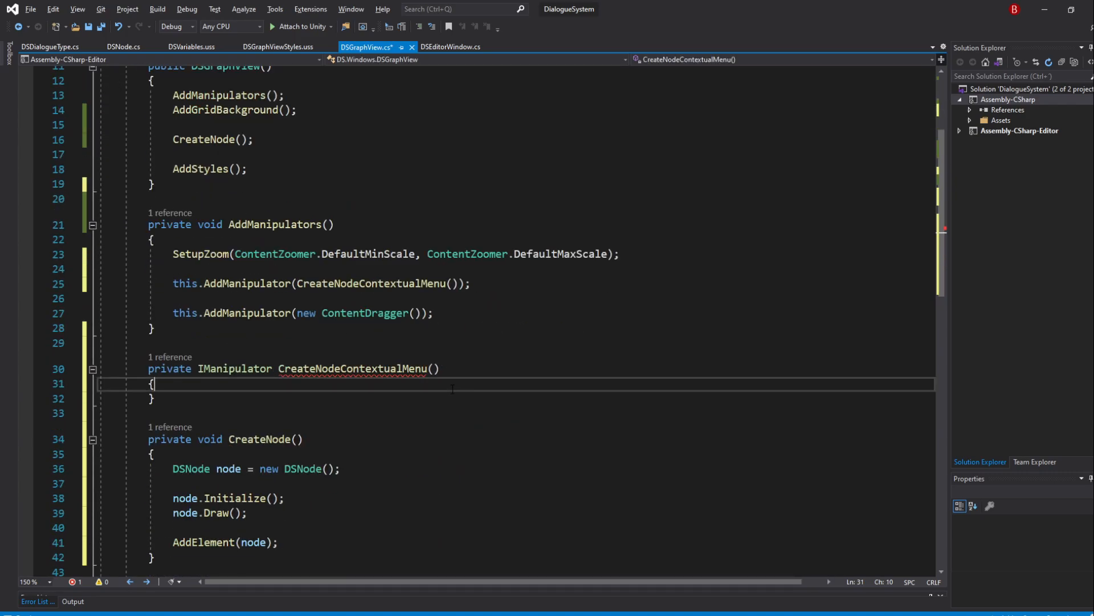
type("ContextualMenuManipulator")
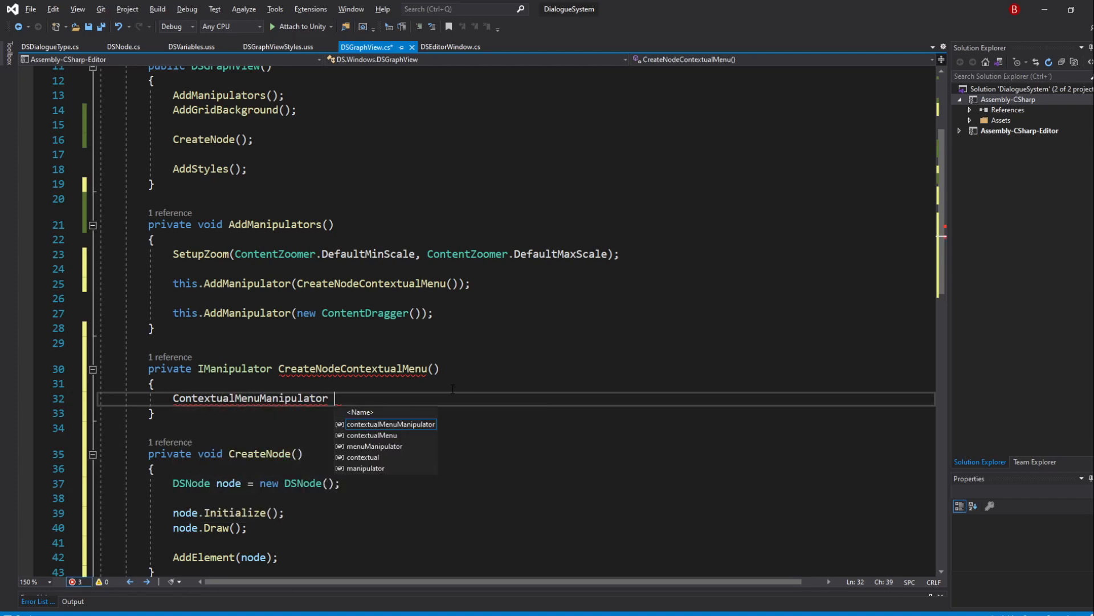
type("contextualMenuManipulator = new ContextualMenuManipulator")
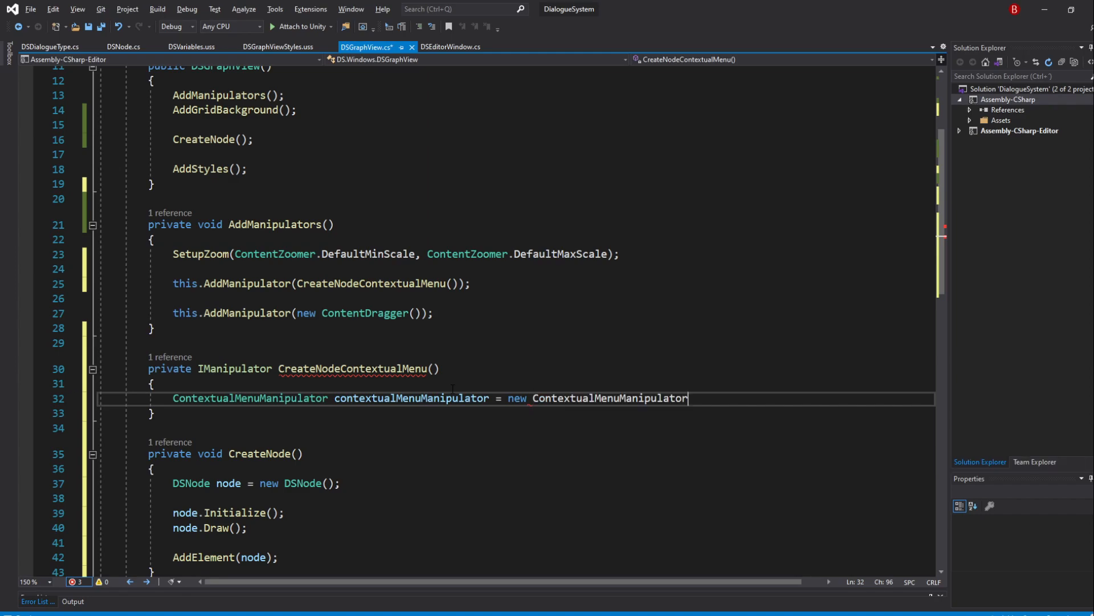
type("();")
type("return contextualMenuManipulator;")
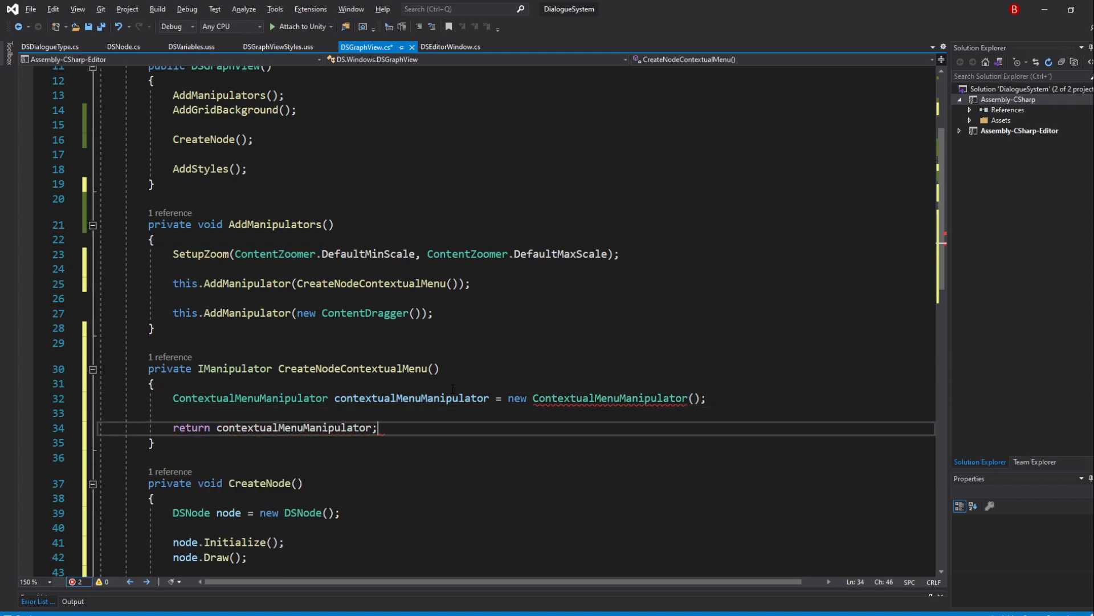
double_click(190, 427)
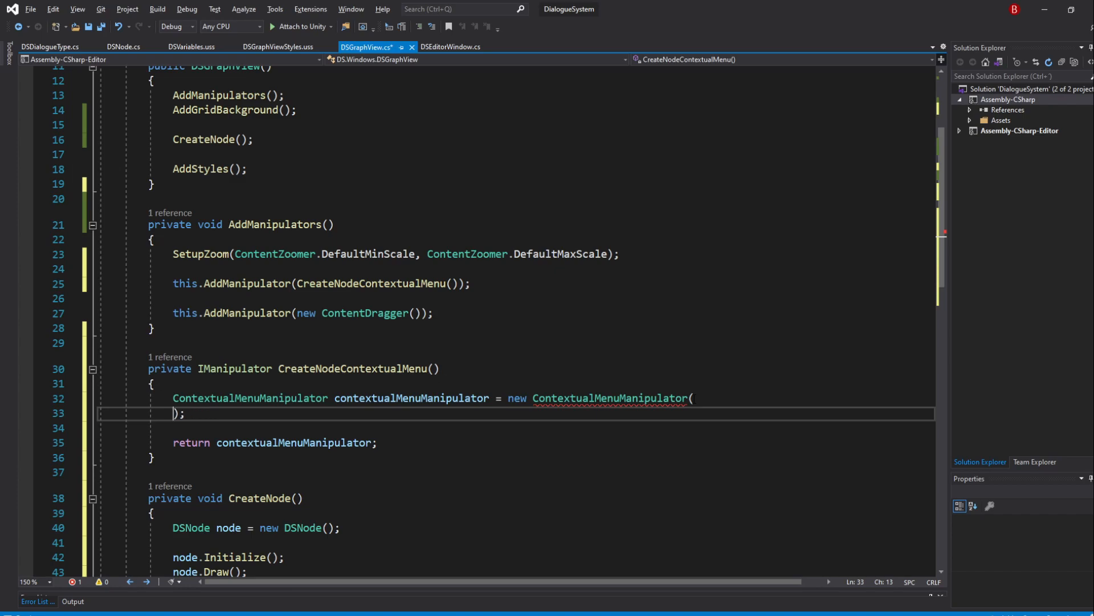
Pass a menuEvent lambda calling menuEvent.menu.AppendAction() to the manipulator constructor
key("Enter")
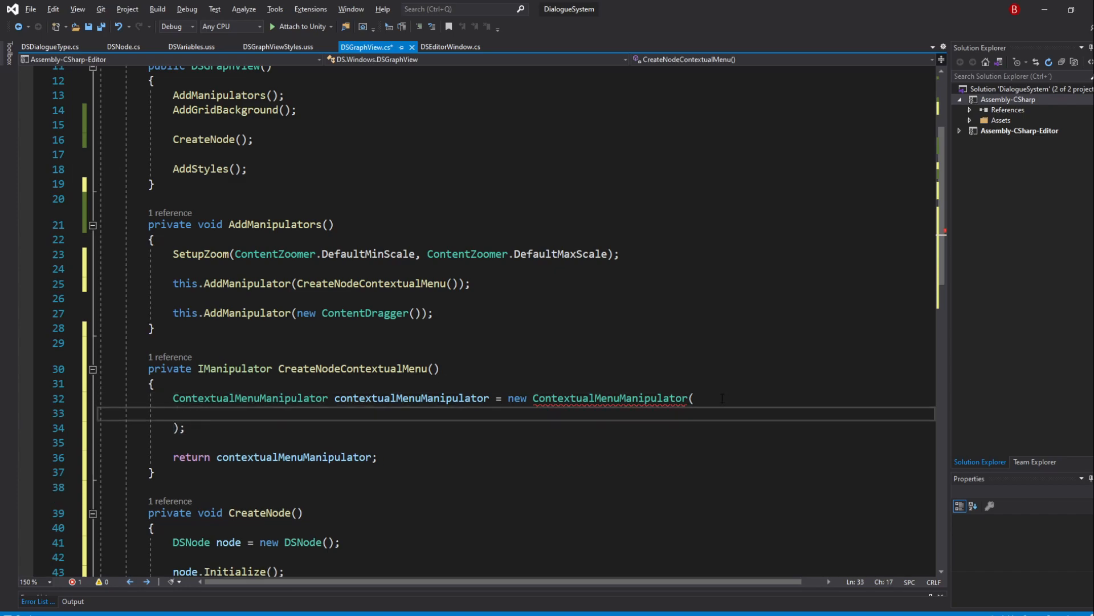
mouse_move(693, 398)
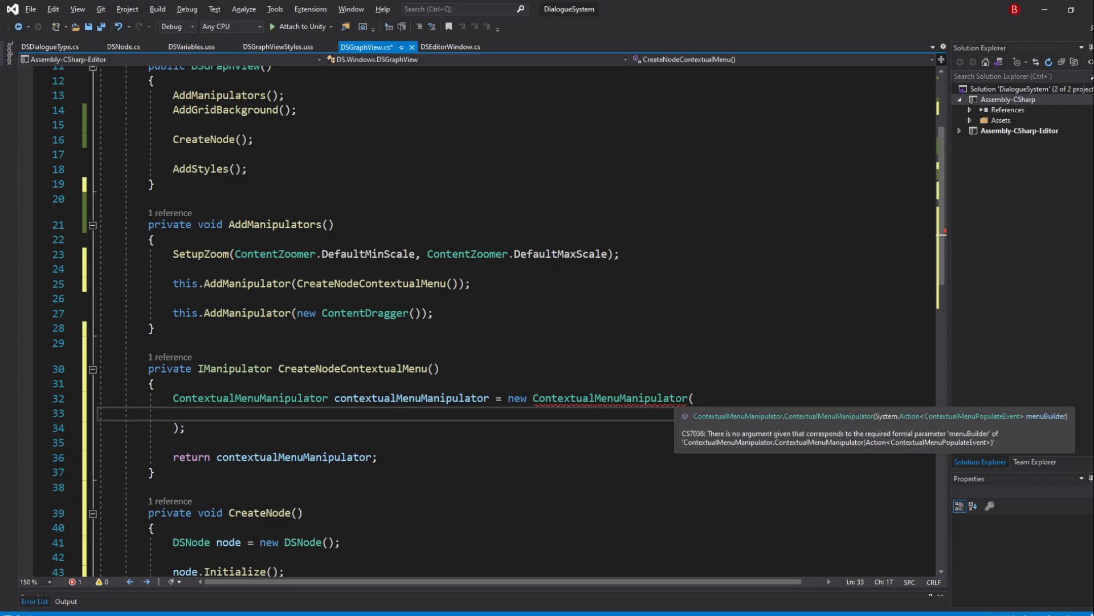
type("menuEvent =")
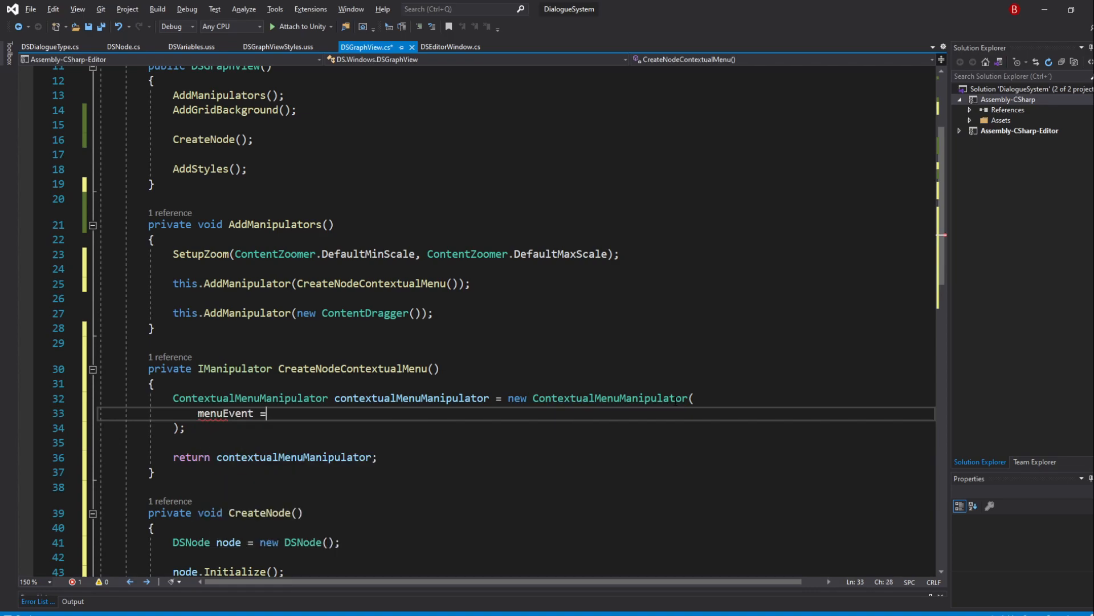
type("> menuEven")
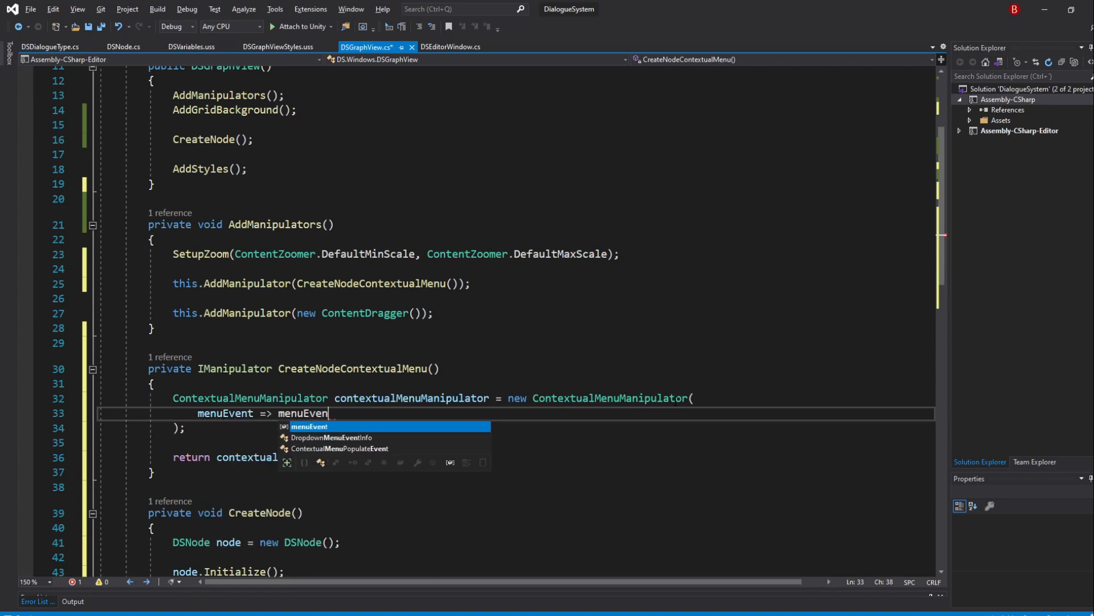
type(".men")
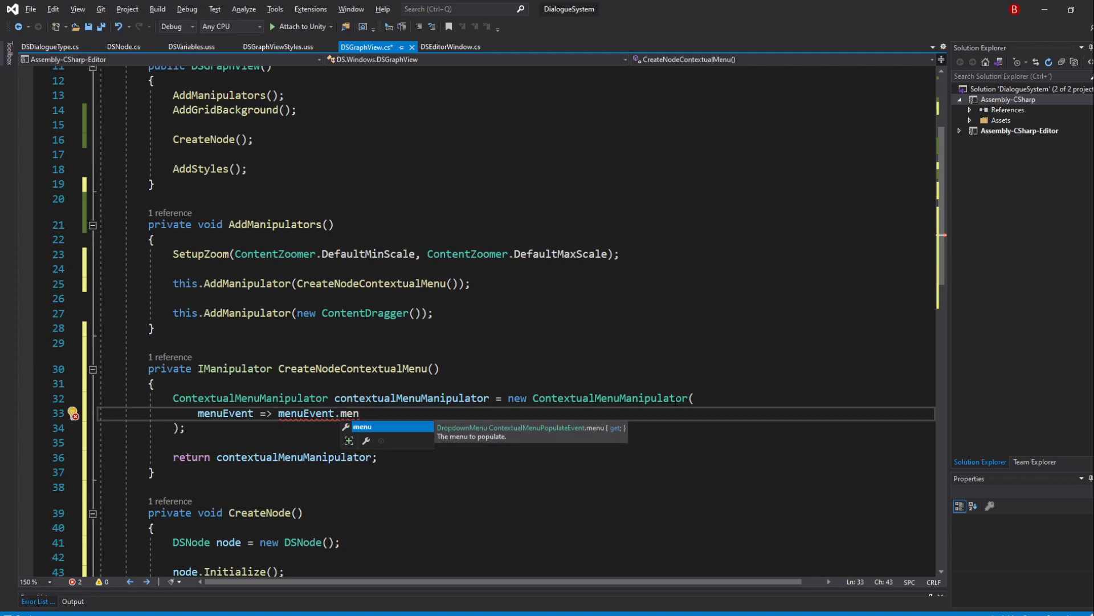
type("u.appe")
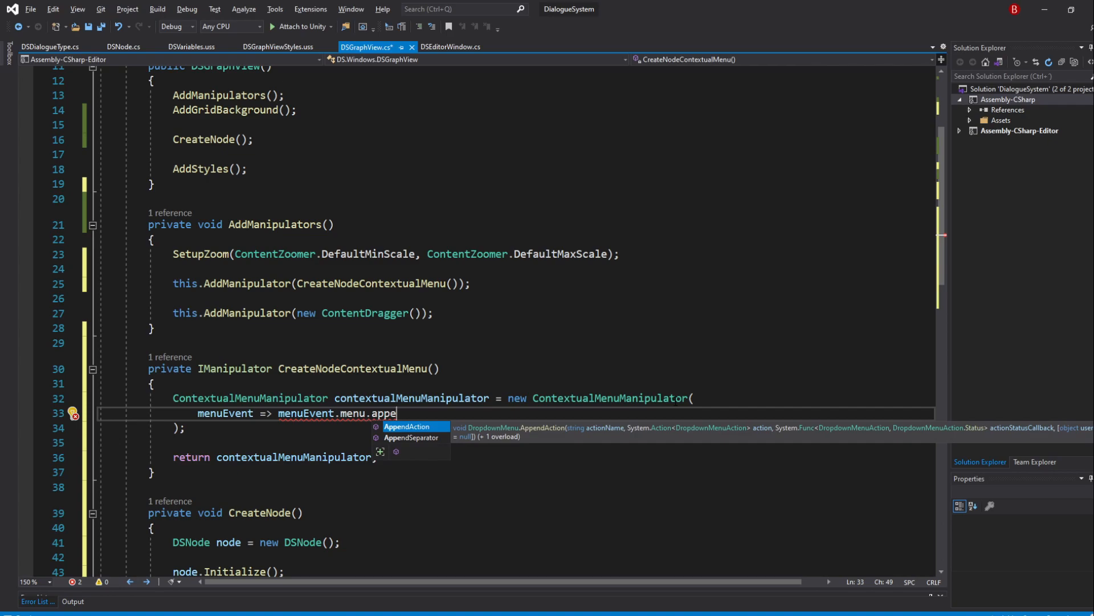
key("Tab")
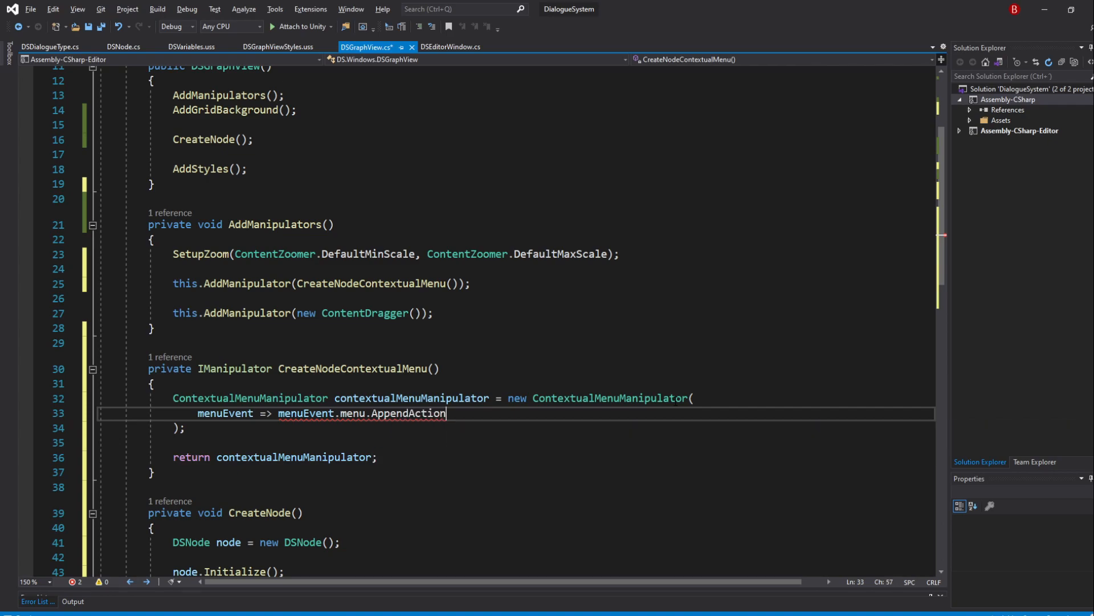
type("()")
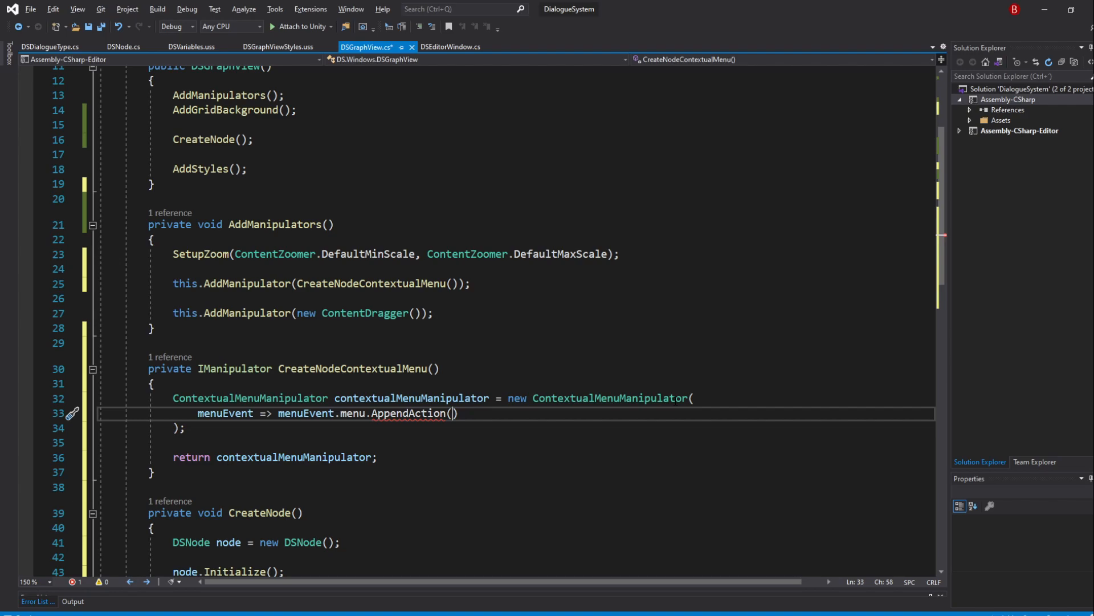
Name the action "Add Node" with actionEvent => AddElement(CreateNode())
type("\"\"")
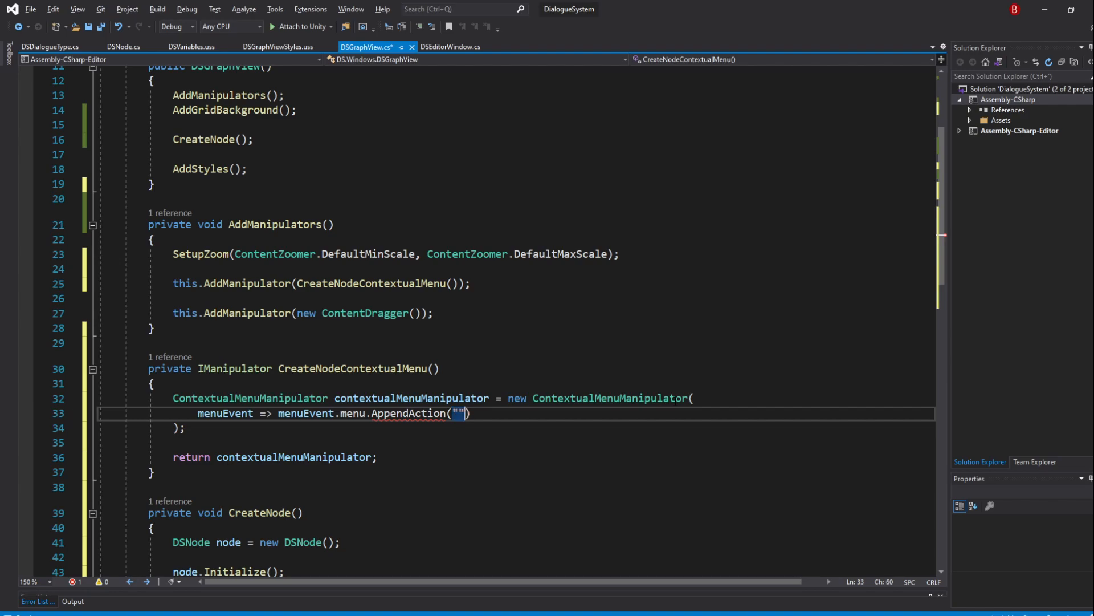
type("Add Node")
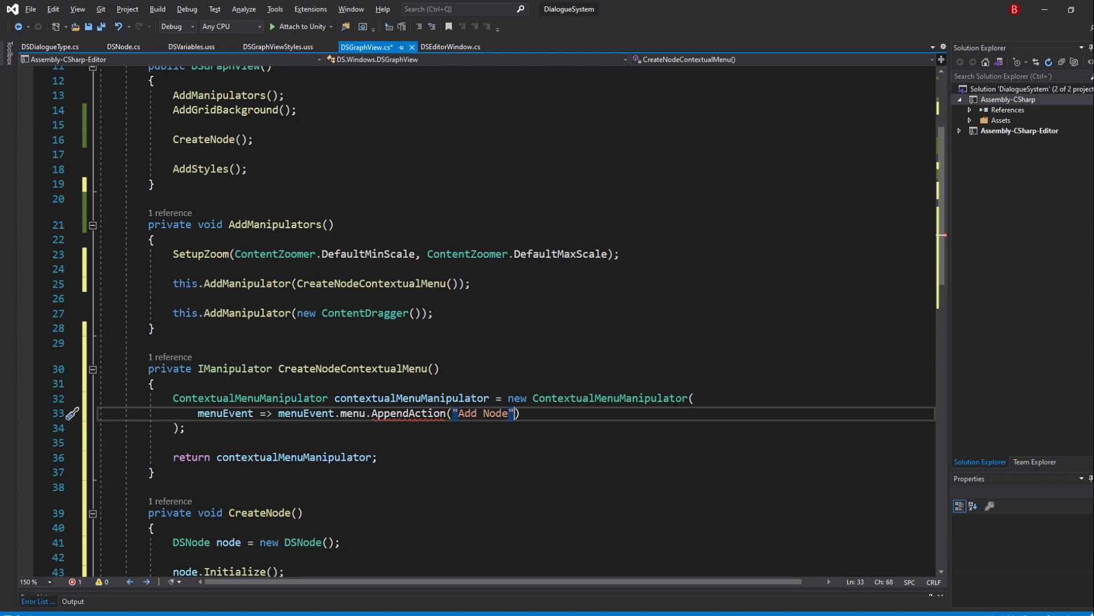
type(", actionEvent =>")
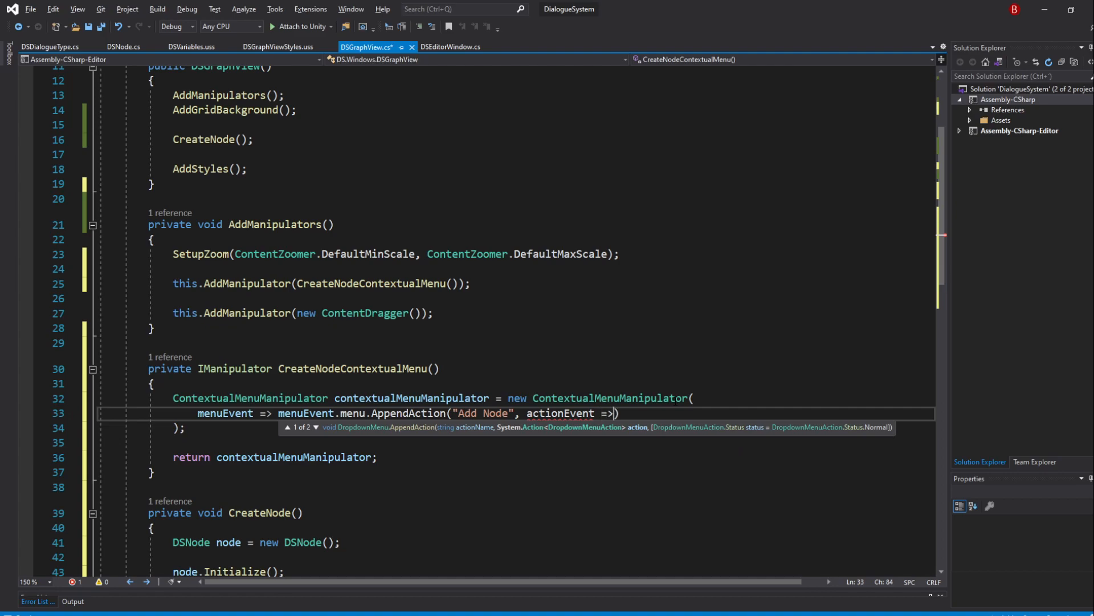
type("AddElement")
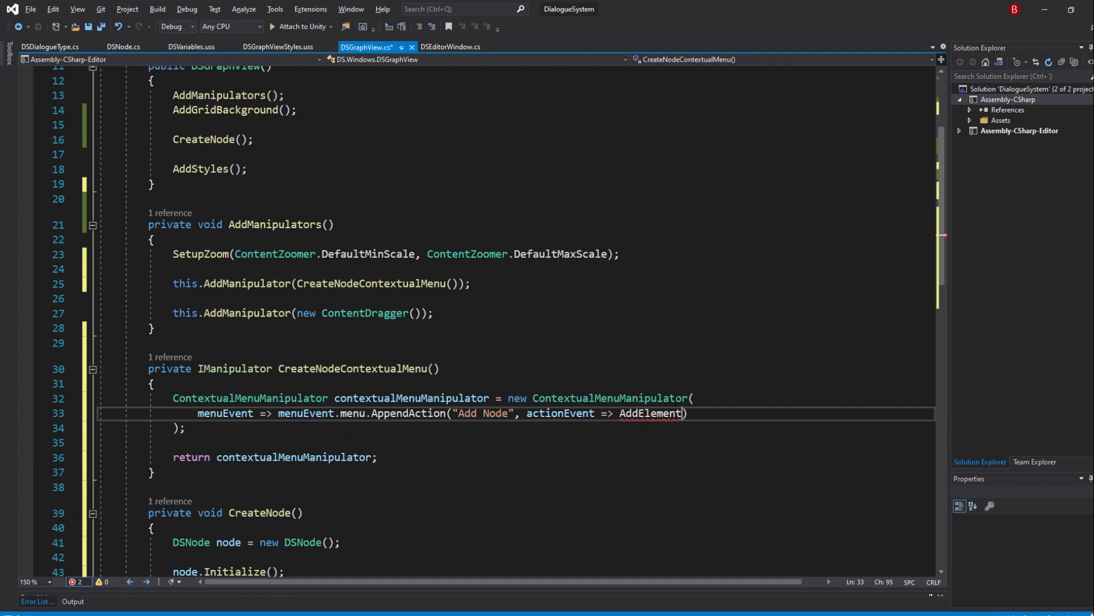
type("(CreateNode(")
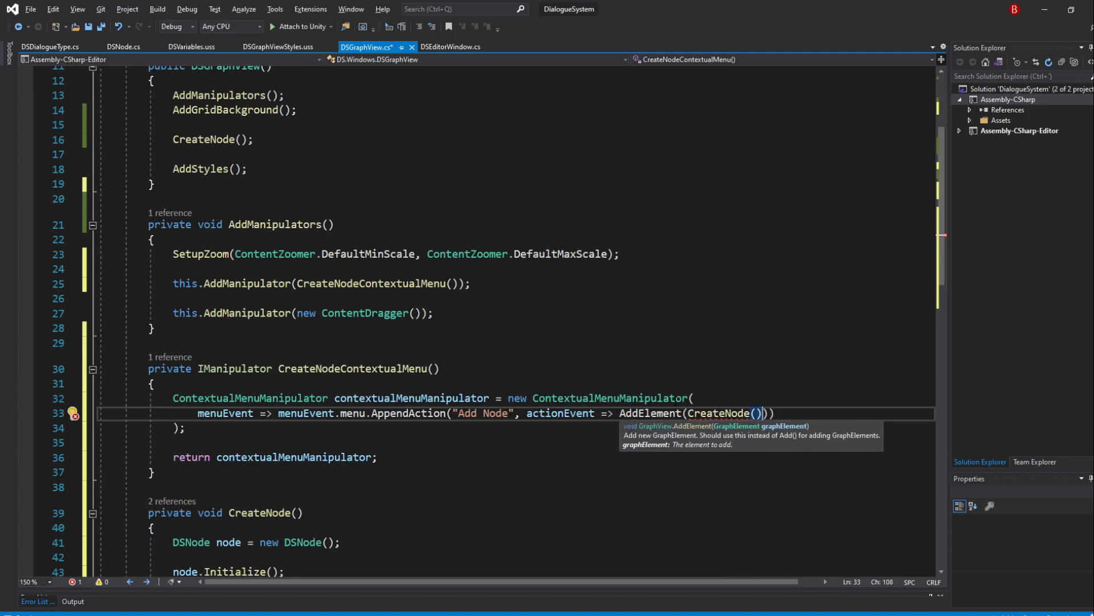
Make CreateNode return the DSNode with 'return node;' and drop the constructor's CreateNode() call
double_click(209, 513)
type("r")
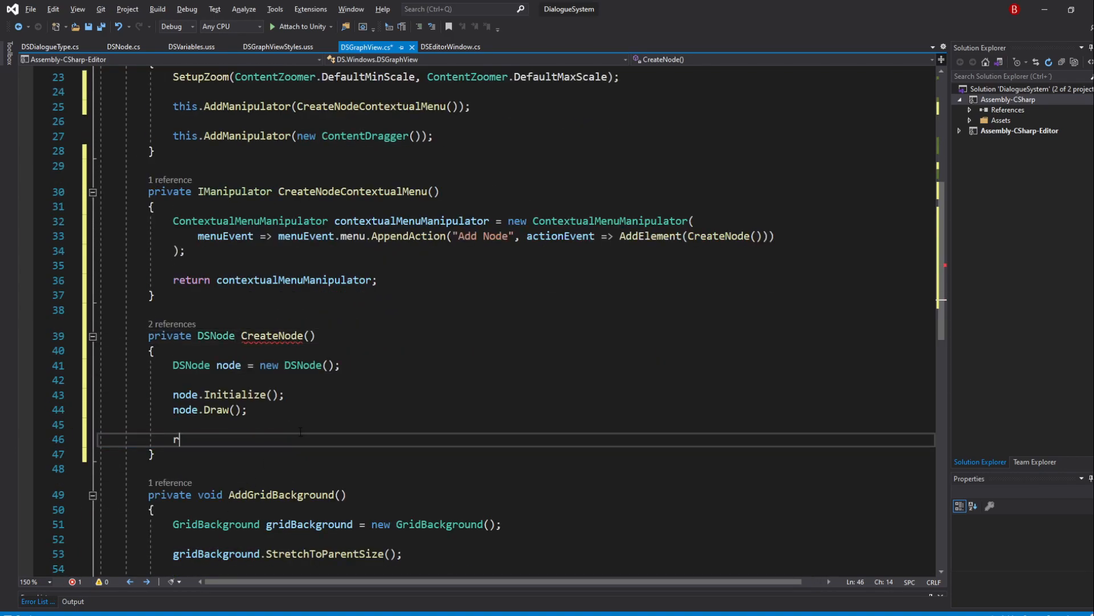
type("eturn node;")
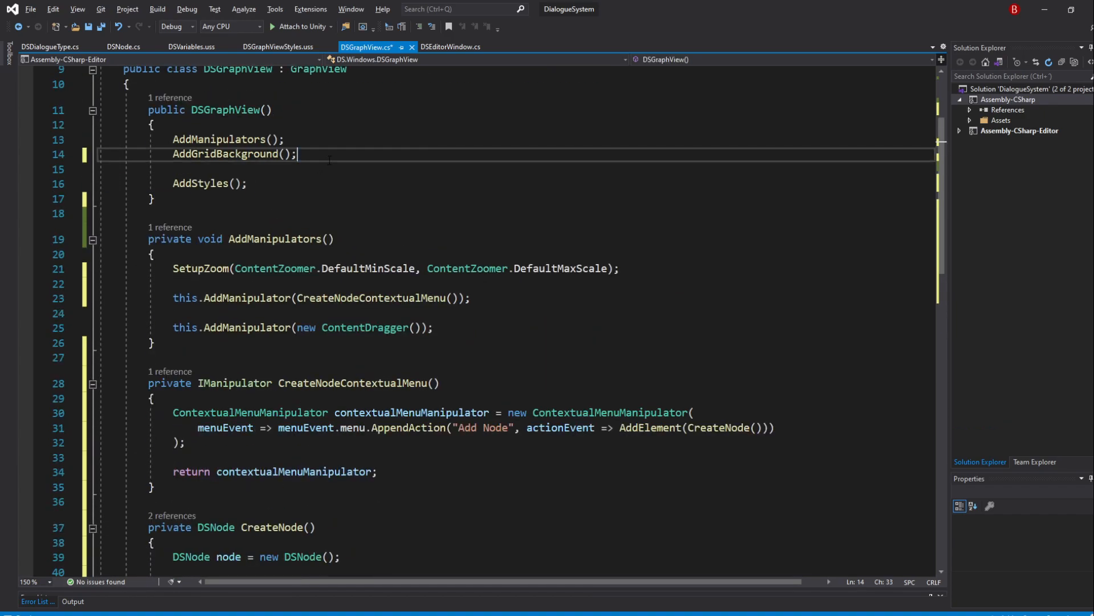
scroll("down", 3)
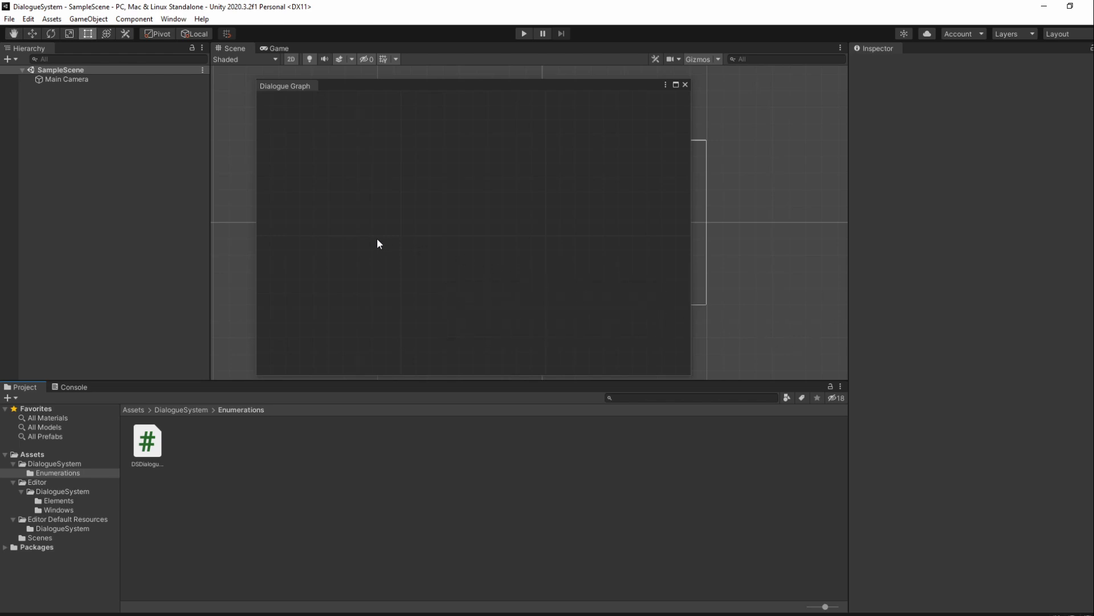
Add a dialogue node to Unity's Dialogue Graph via the grid's Add Node context action
right_click(378, 243)
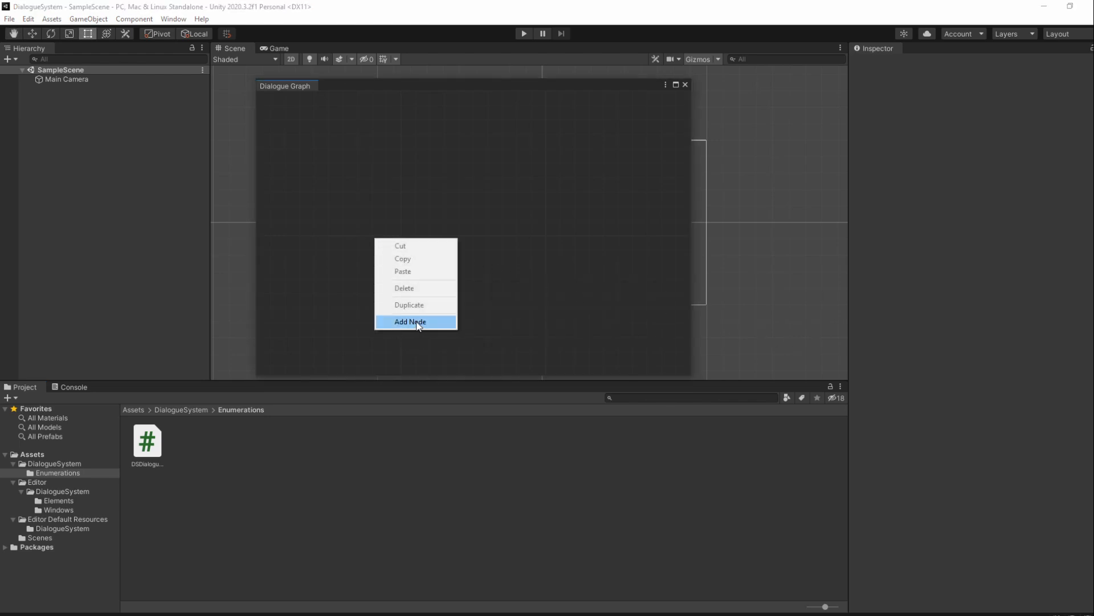
left_click(415, 321)
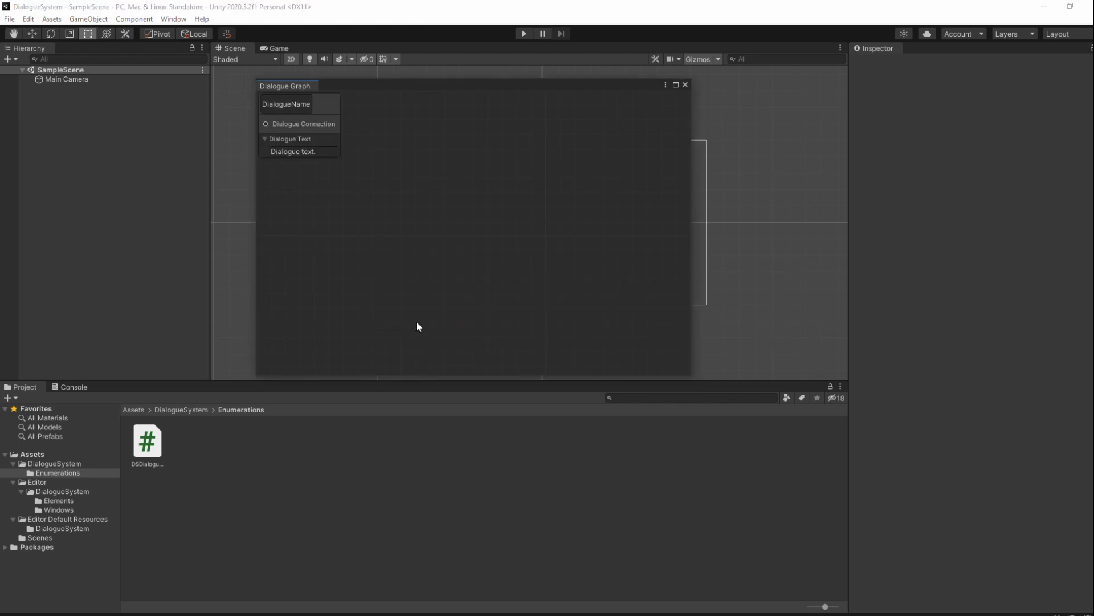
mouse_move(538, 294)
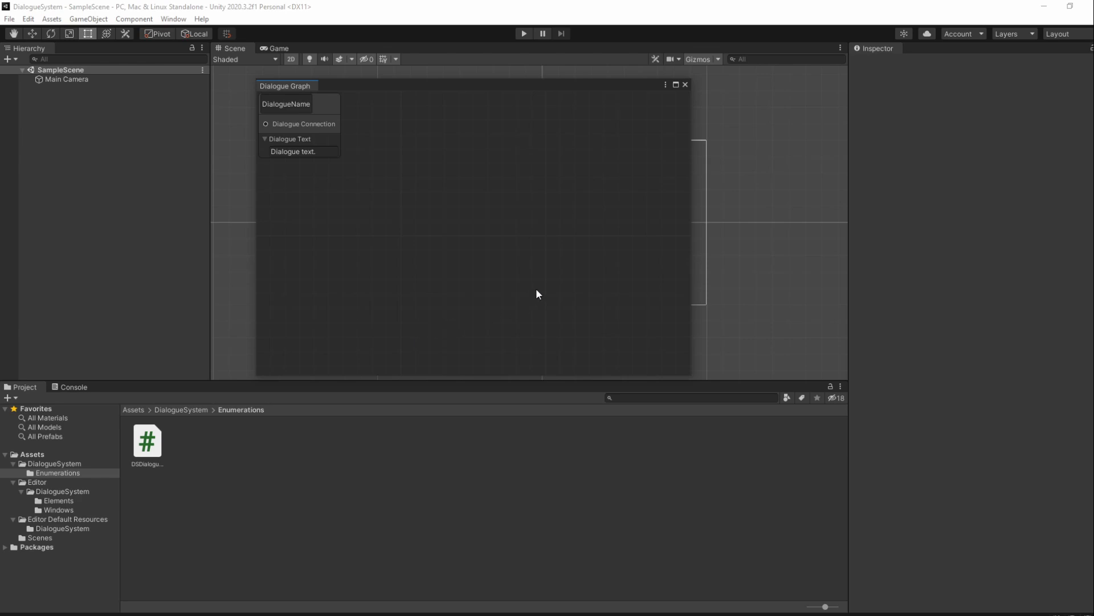
mouse_move(486, 246)
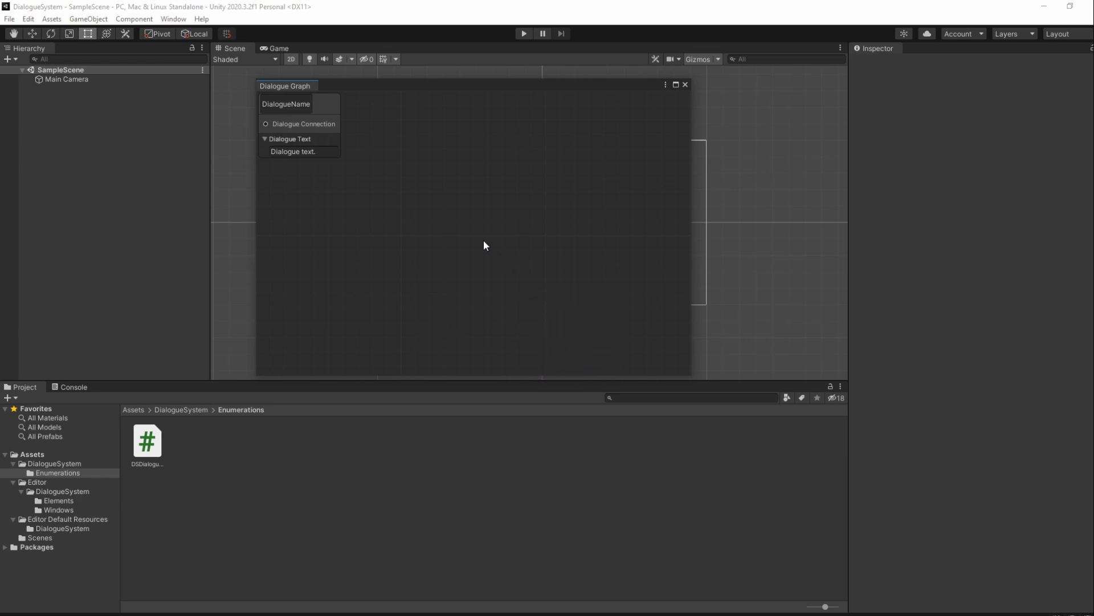
mouse_move(544, 331)
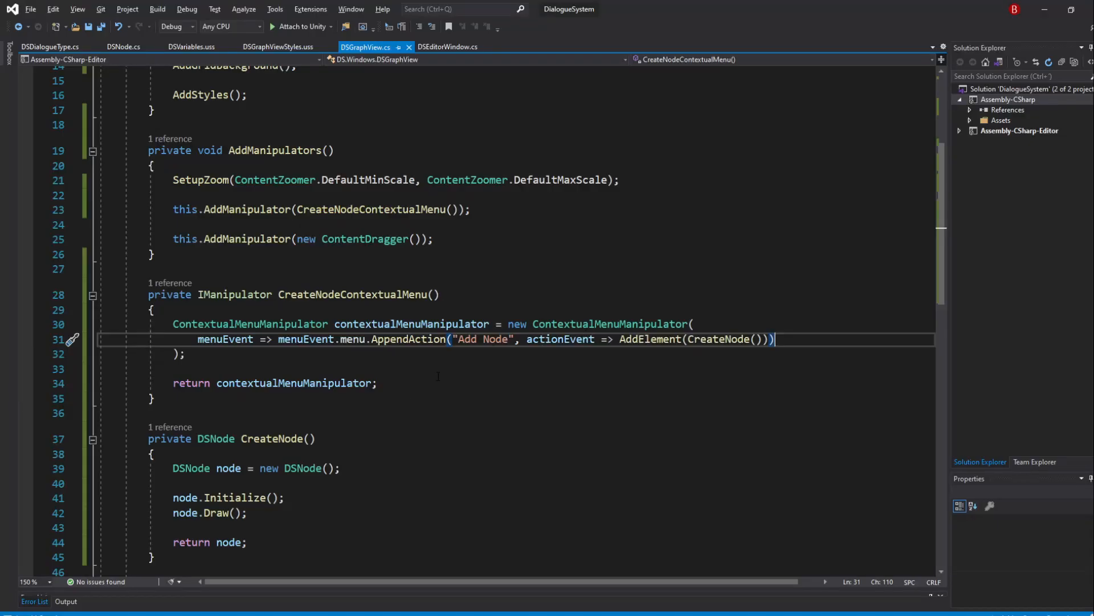
Give DSNode's Initialize a Vector2 position parameter and import UnityEngine via quick fix
left_click(124, 45)
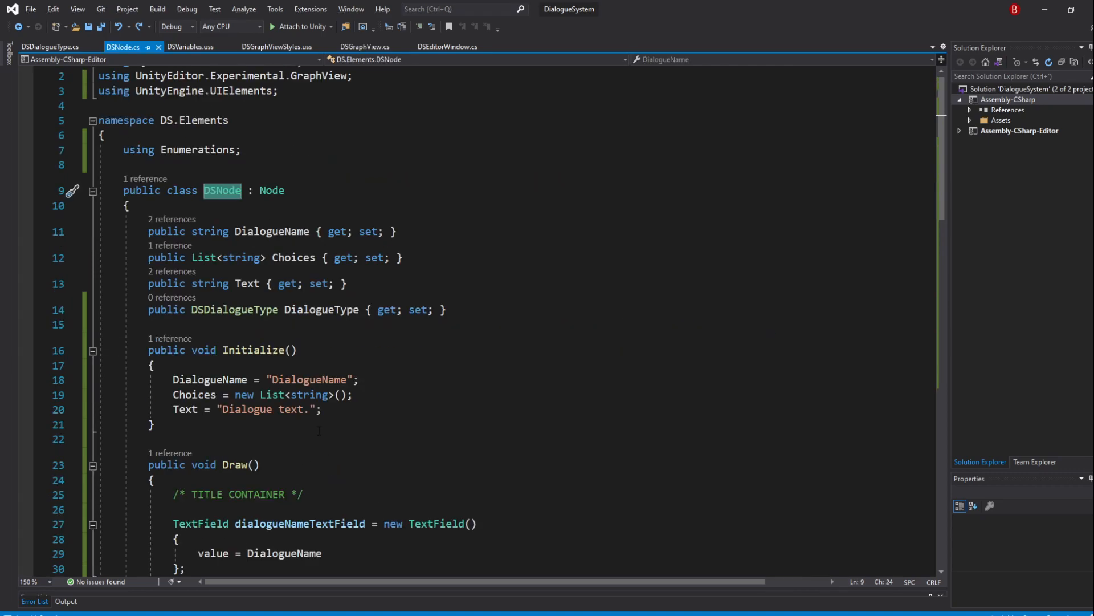
type("Vector2 position")
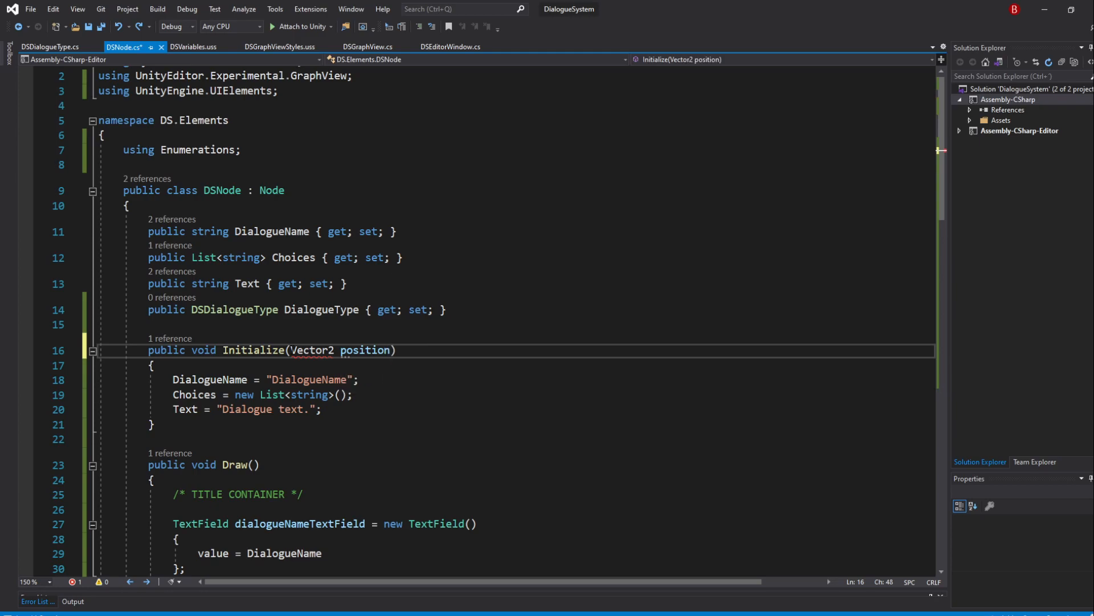
left_click(310, 350)
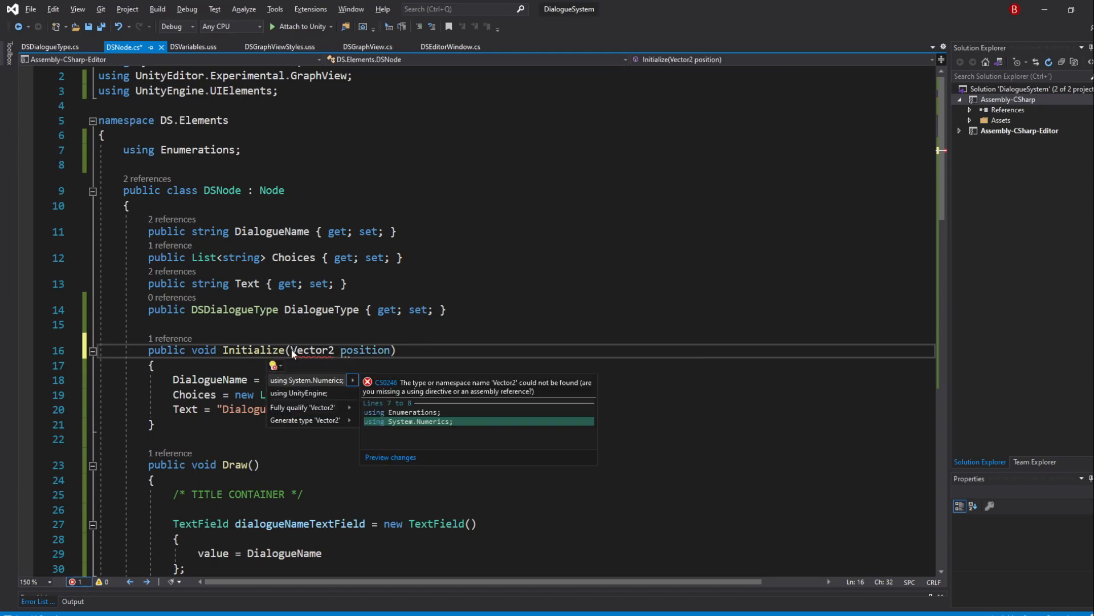
left_click(298, 392)
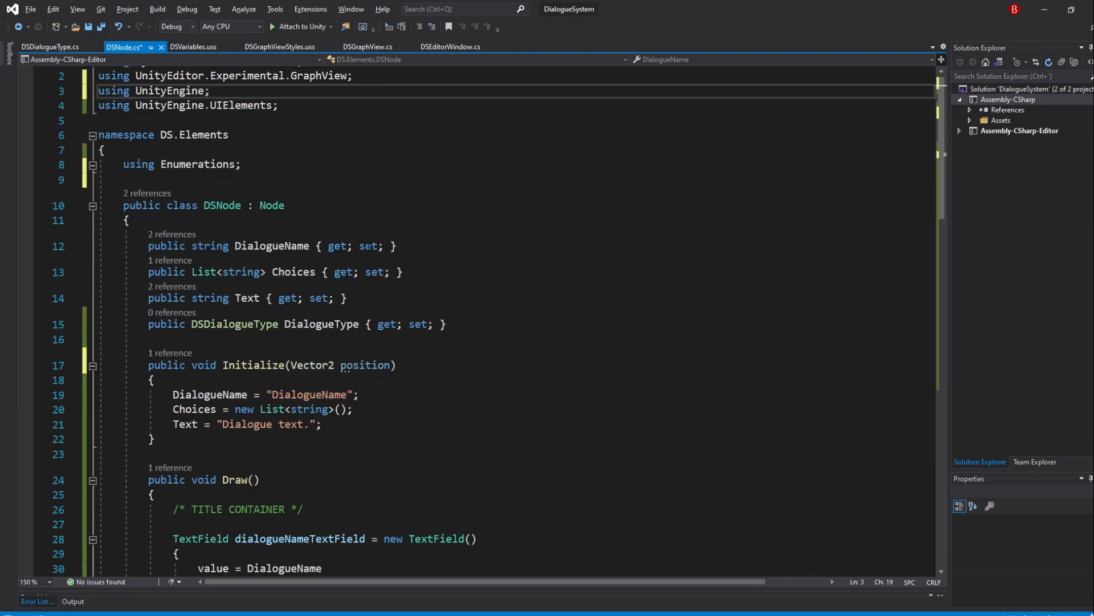
Call SetPosition(new Rect(position, Vector2.zero)) in Initialize and save DSNode.cs
left_click(324, 424)
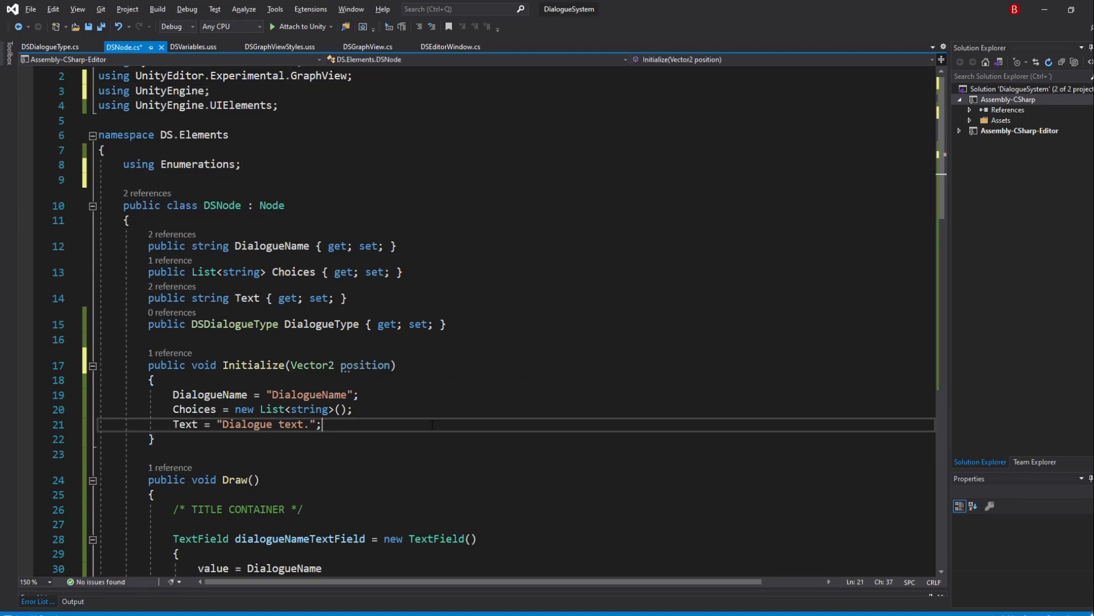
type("se")
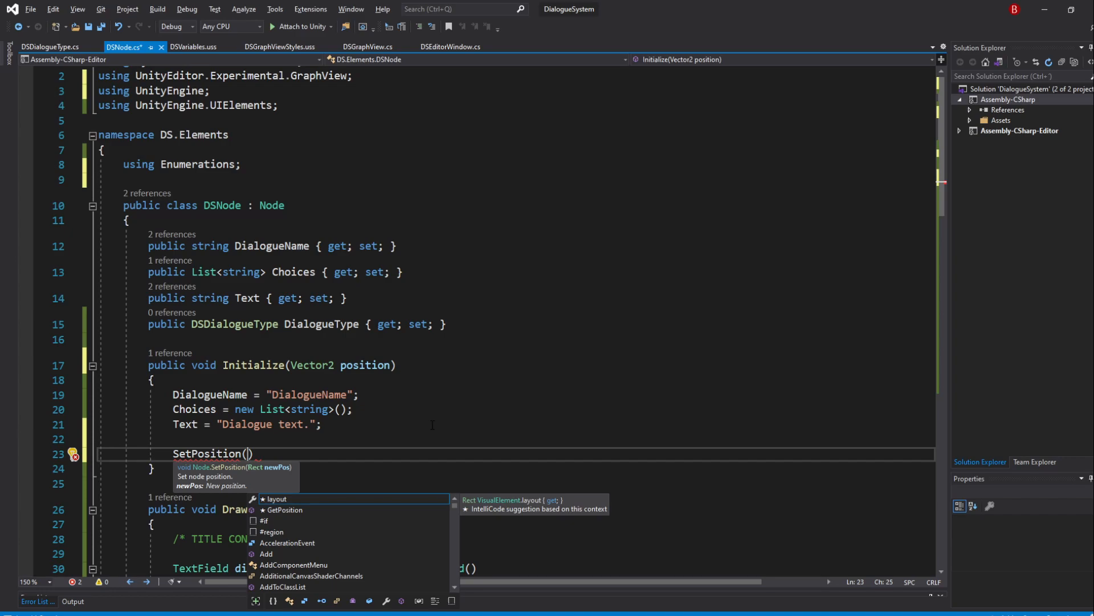
type("new Rect")
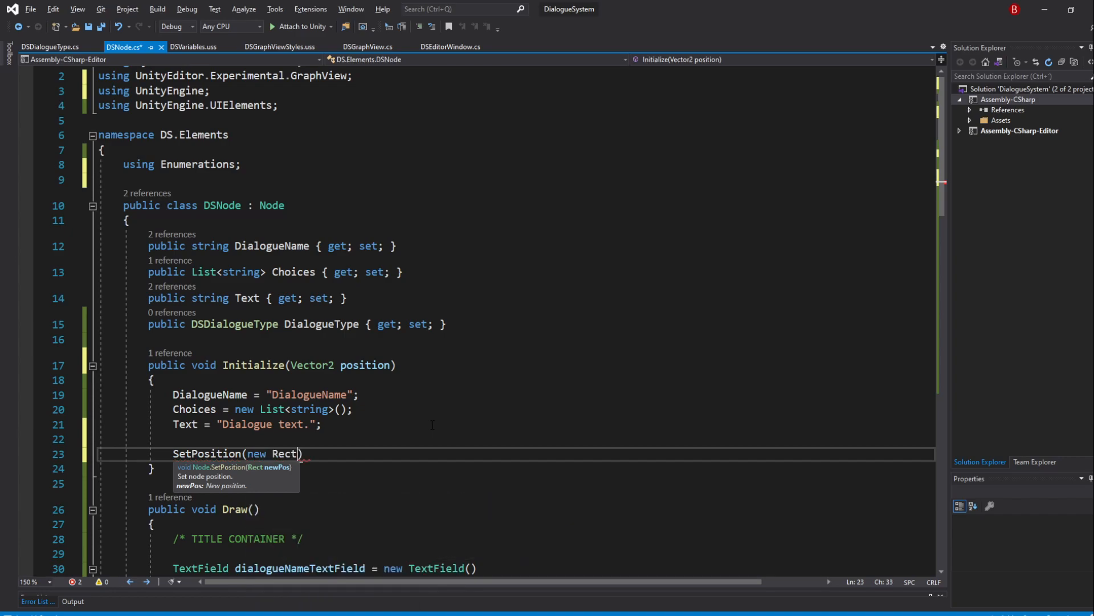
type("(position,")
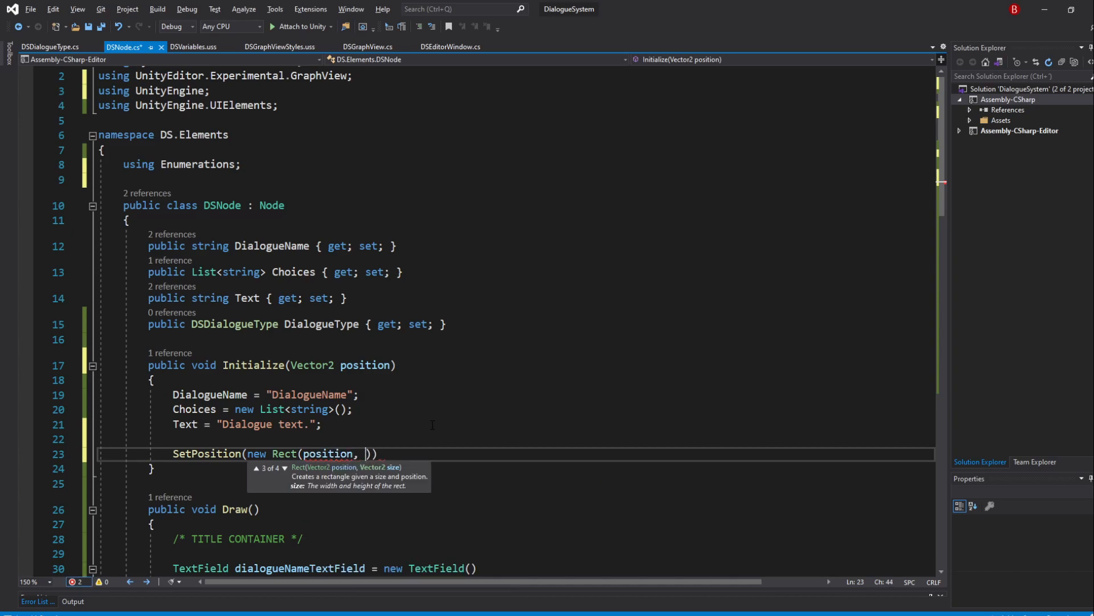
type("Vector2")
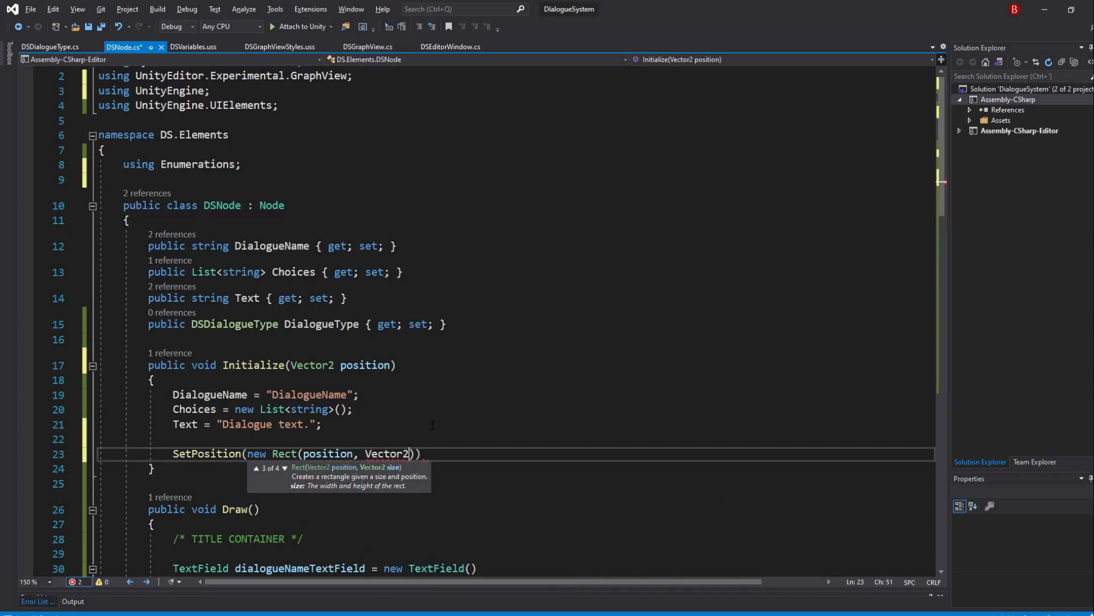
type(".zero));")
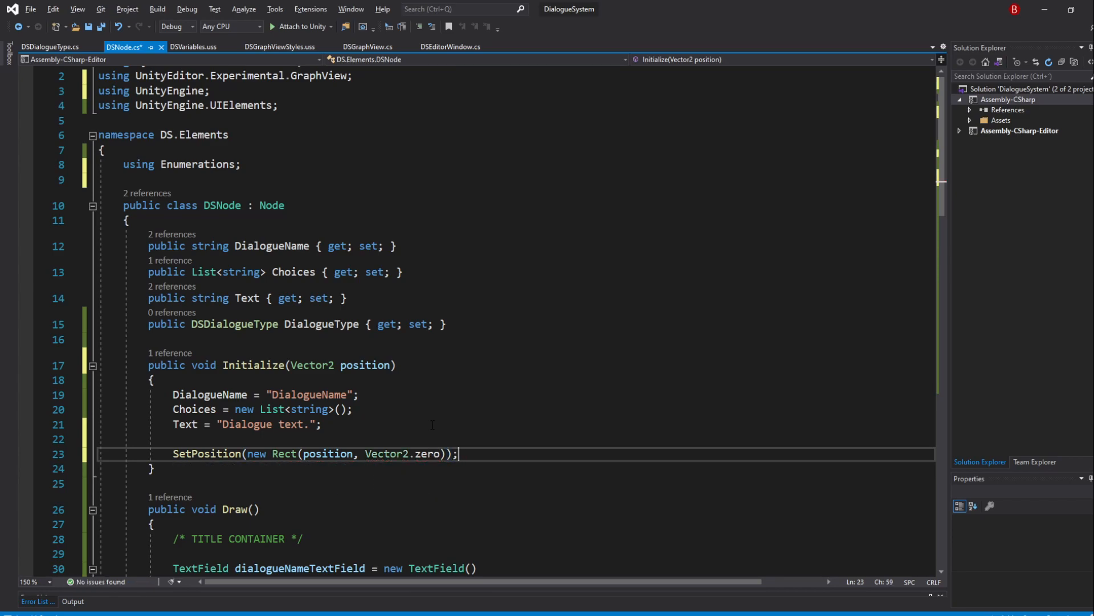
key("Ctrl+s")
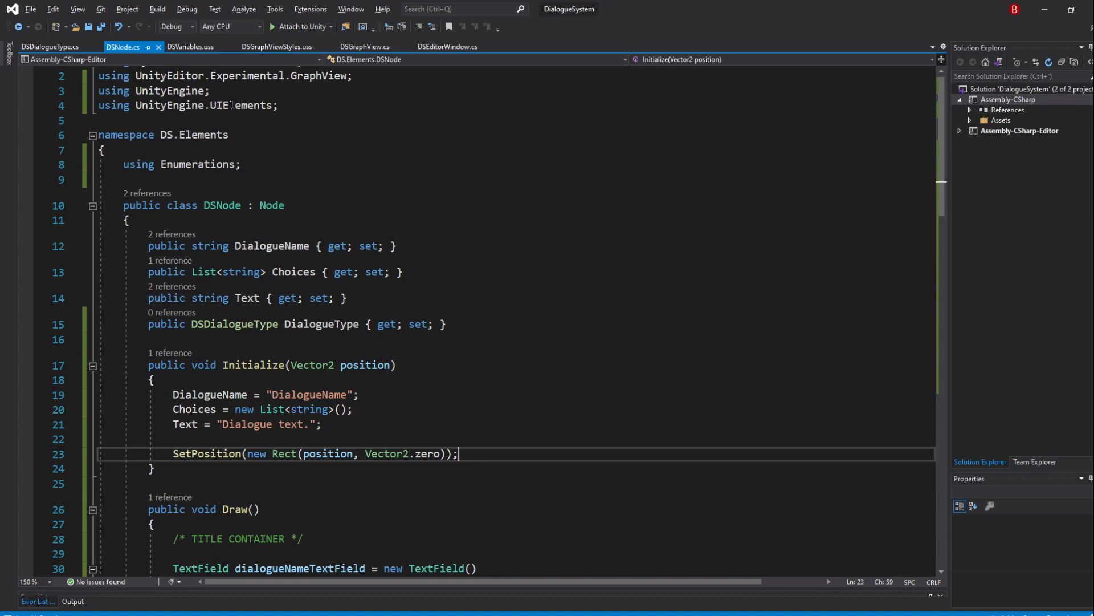
Add a Vector2 position parameter to CreateNode and pass it to node.Initialize
left_click(370, 47)
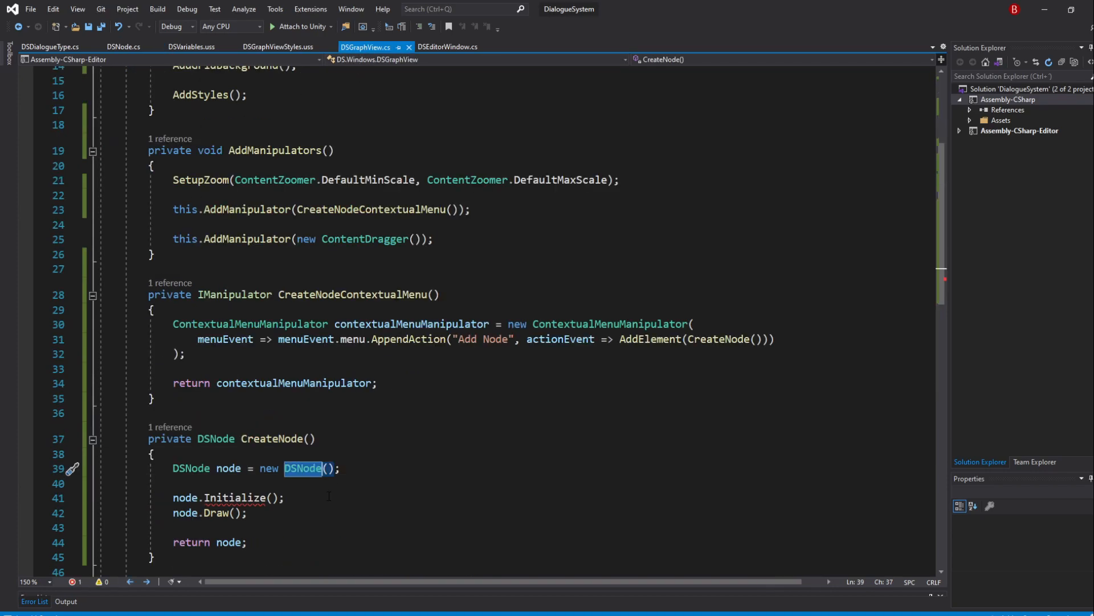
type("V")
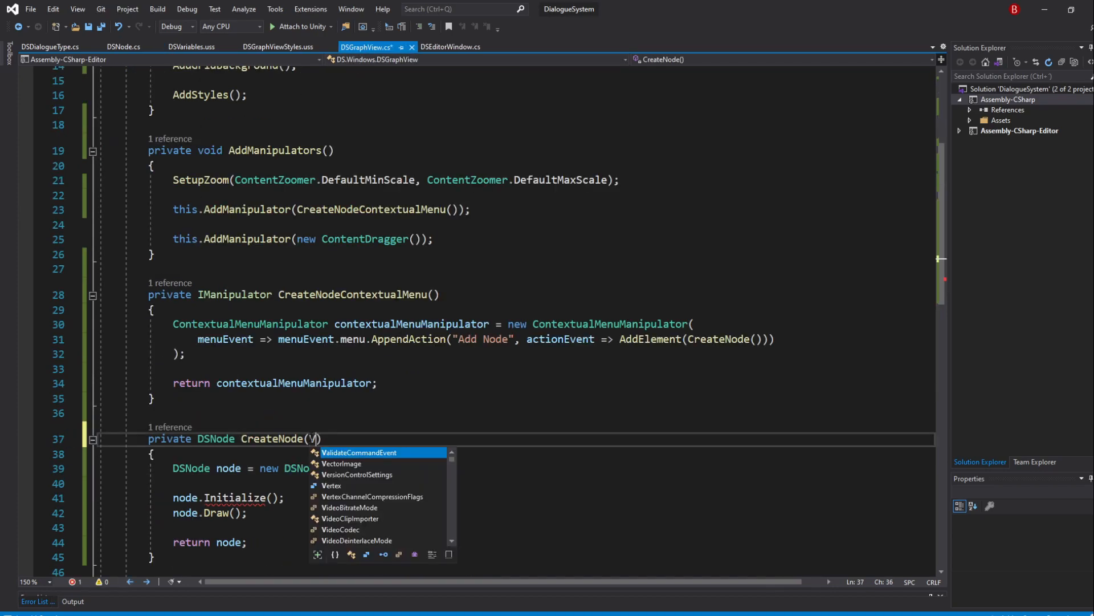
type("ector2")
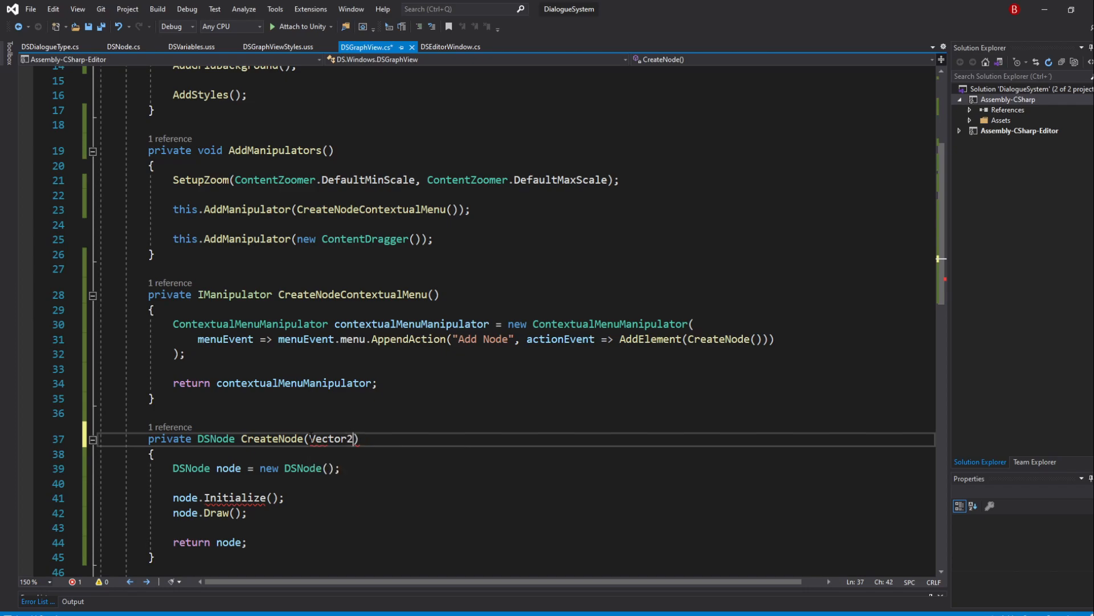
type("position")
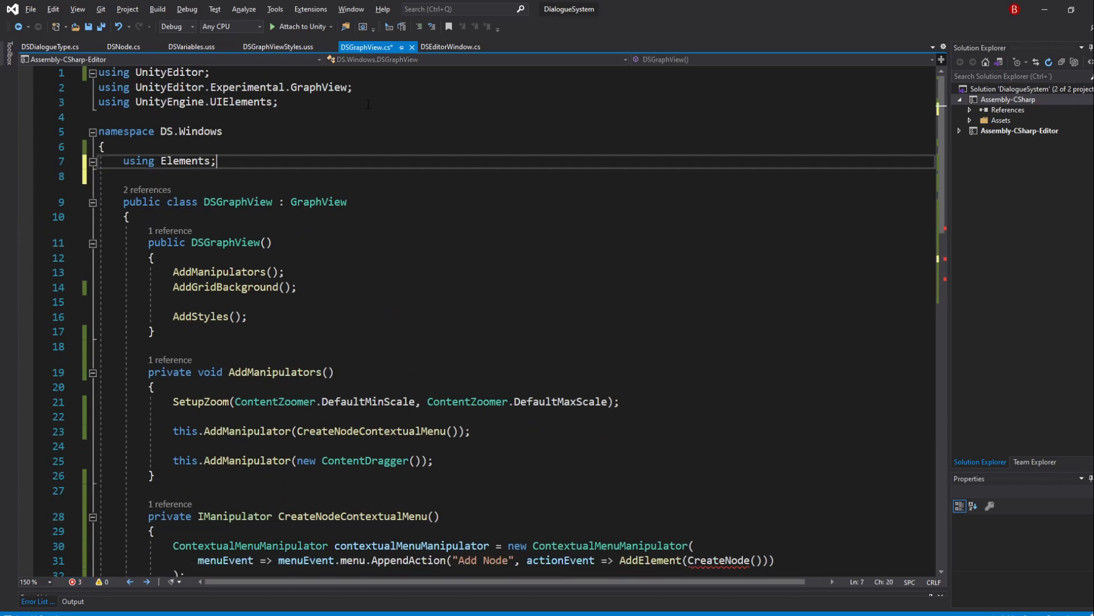
scroll("down", 3)
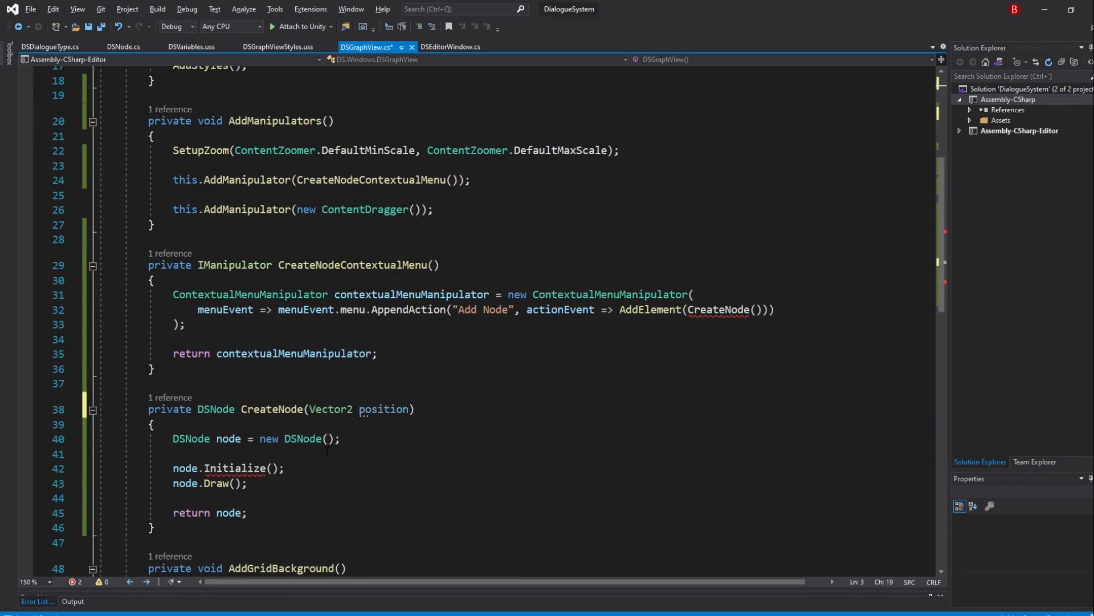
type("posi")
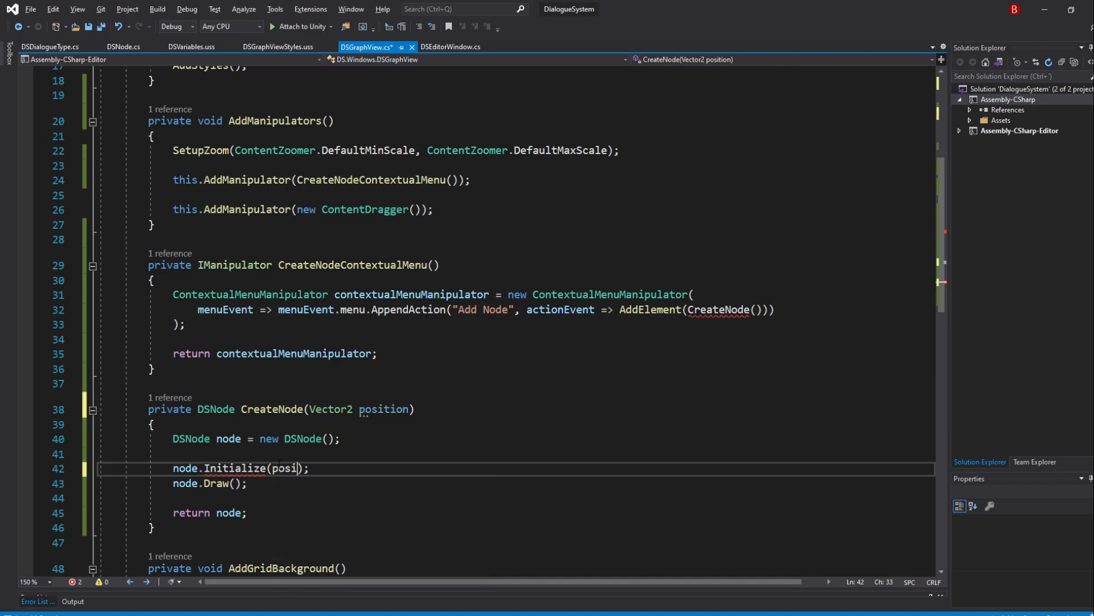
type("tion")
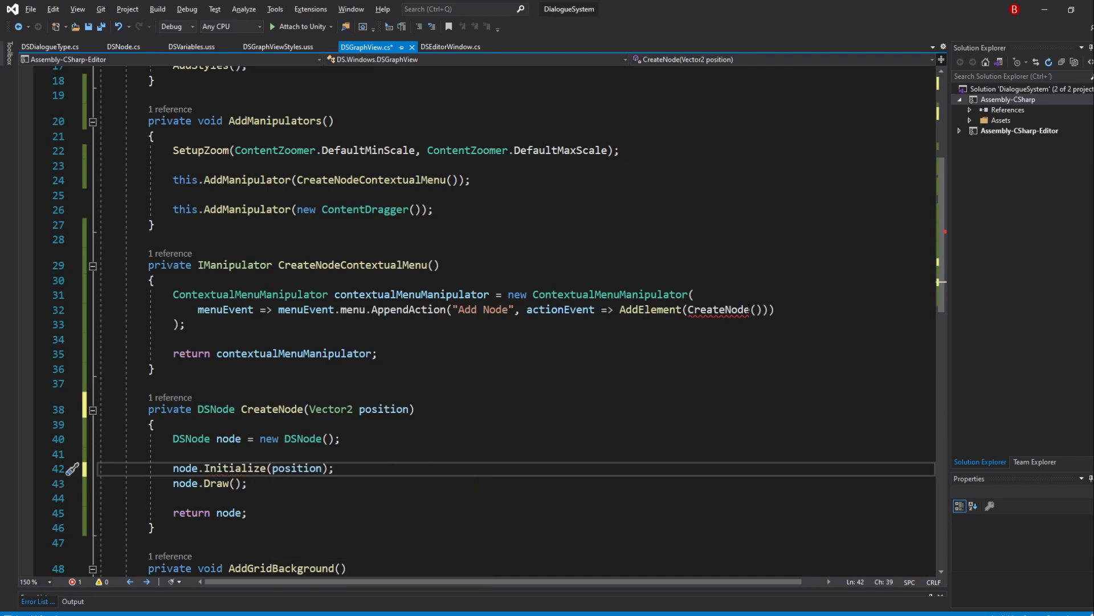
Have Add Node call CreateNode(actionEvent.eventInfo.localMousePosition)
type("actionEvent.eve")
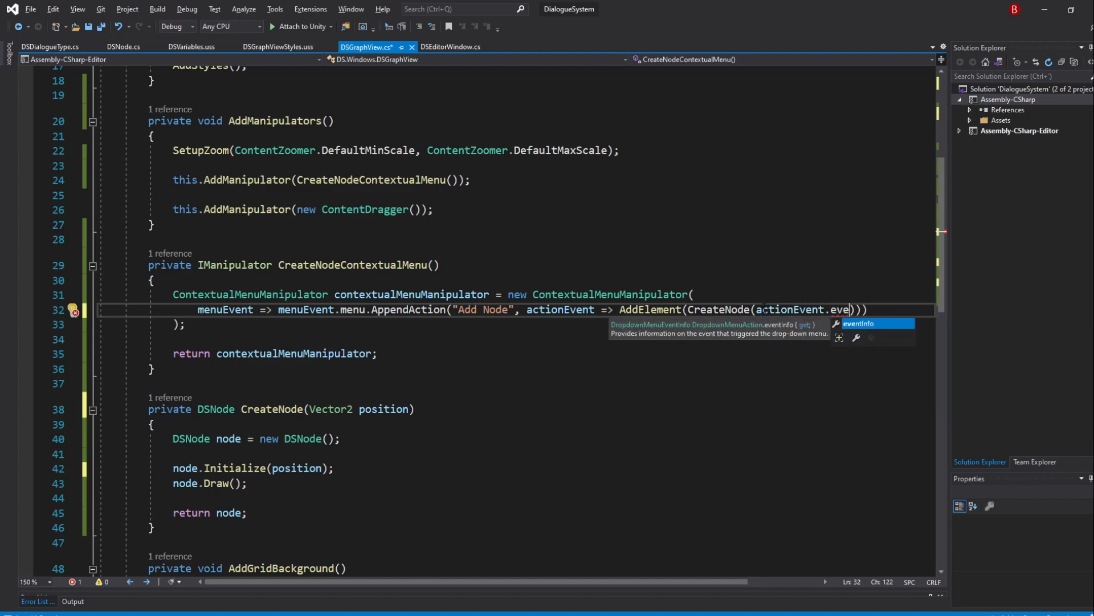
key("Tab")
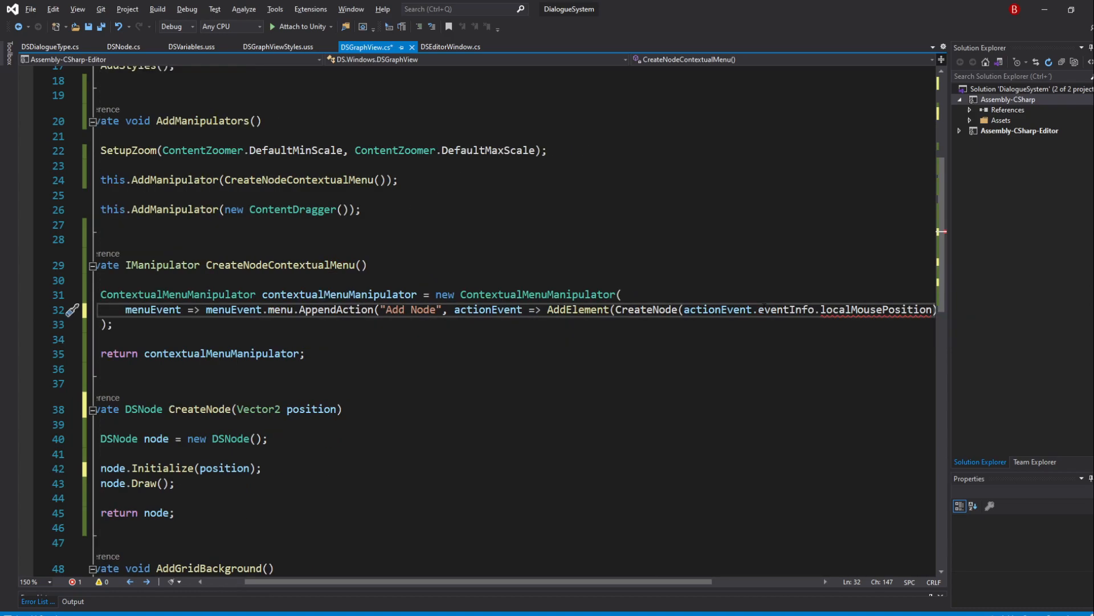
double_click(876, 310)
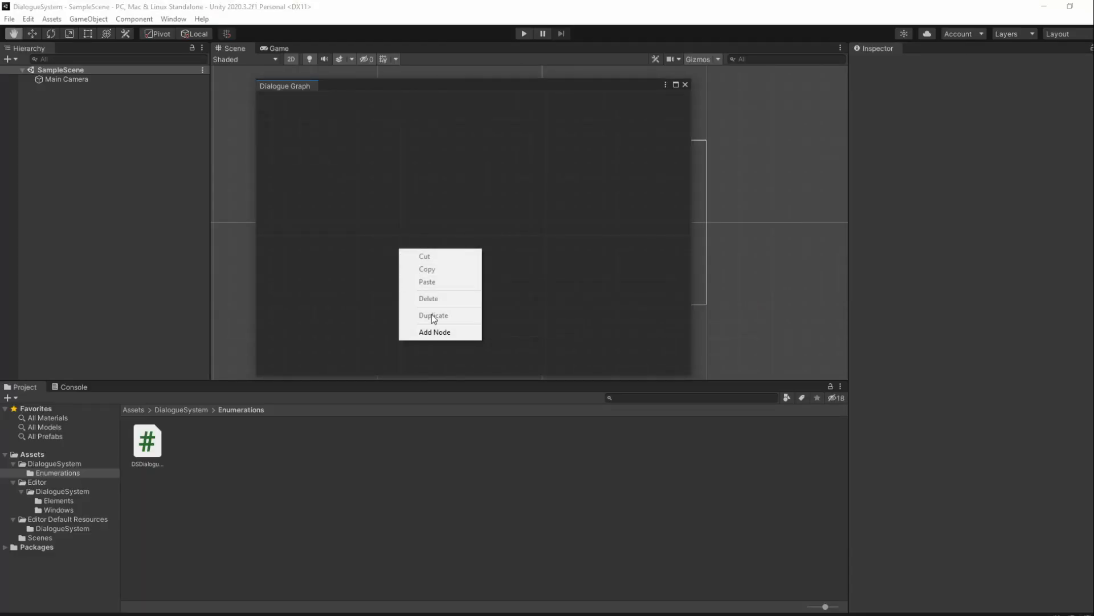
Add three dialogue nodes at different clicked spots and widen the Dialogue Graph window
left_click(434, 332)
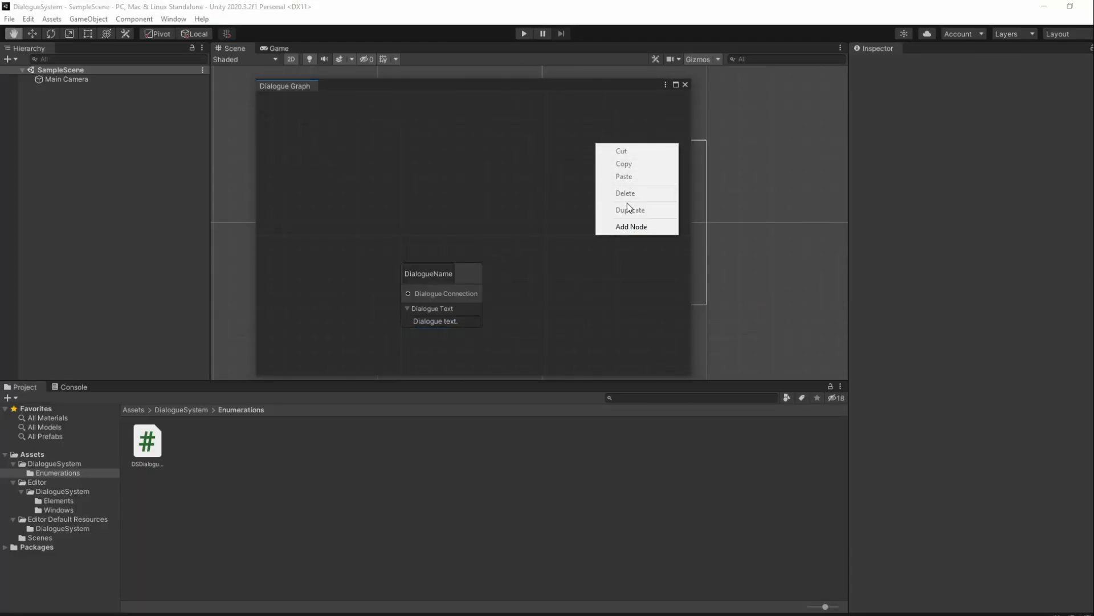
left_click(632, 226)
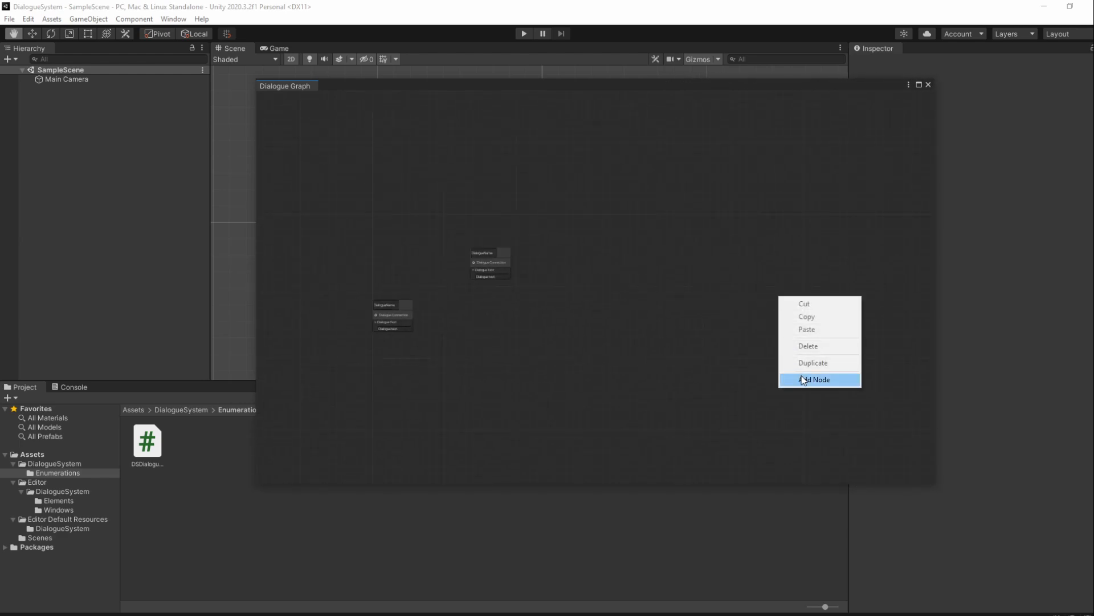
left_click(820, 379)
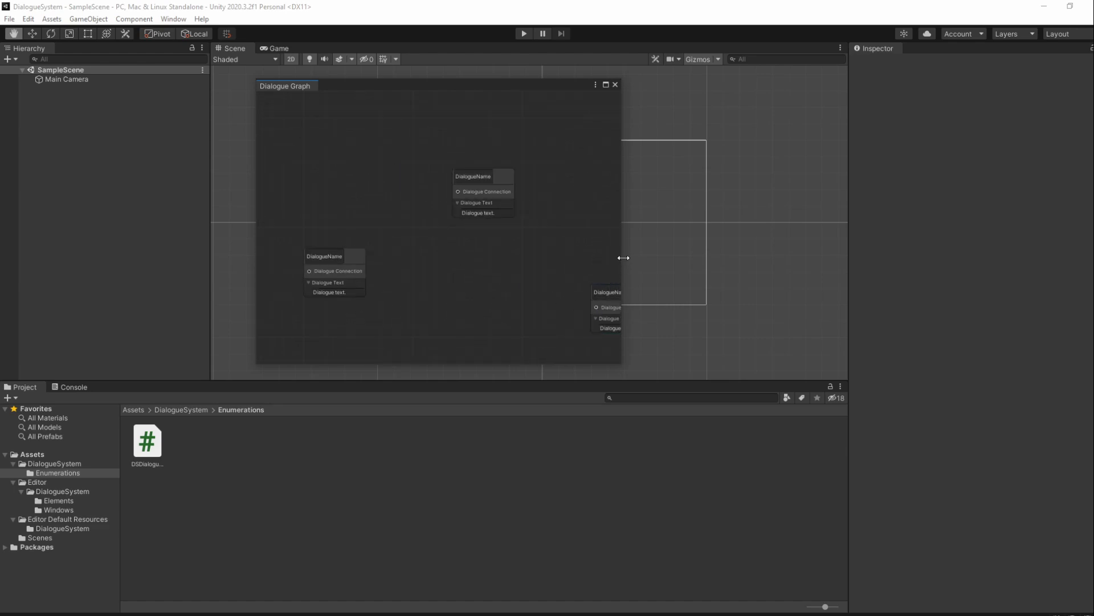
left_click_drag(623, 256, 715, 257)
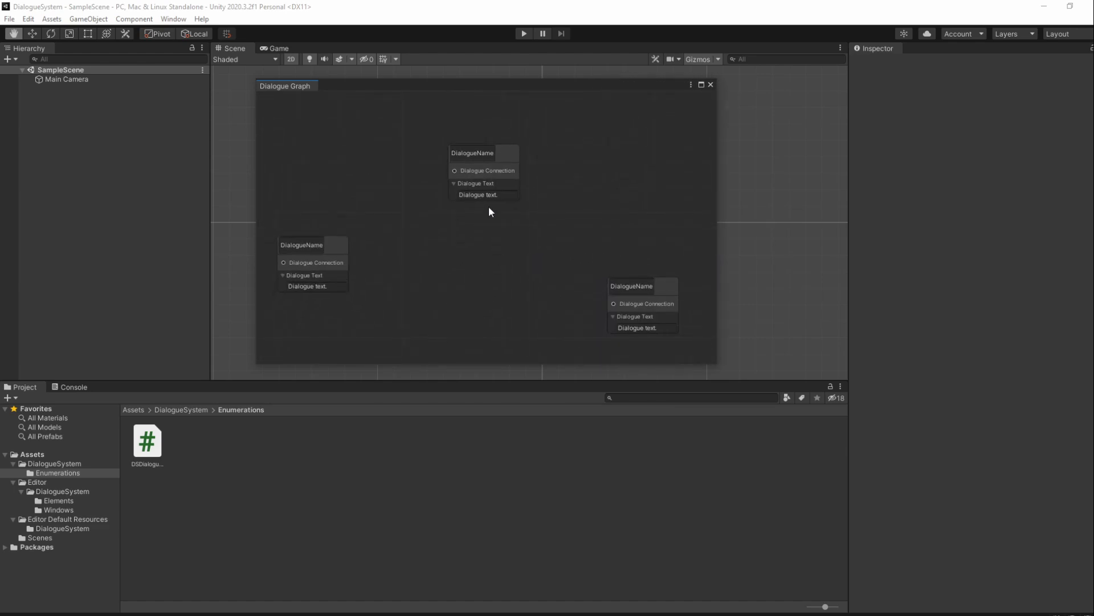
left_click(483, 152)
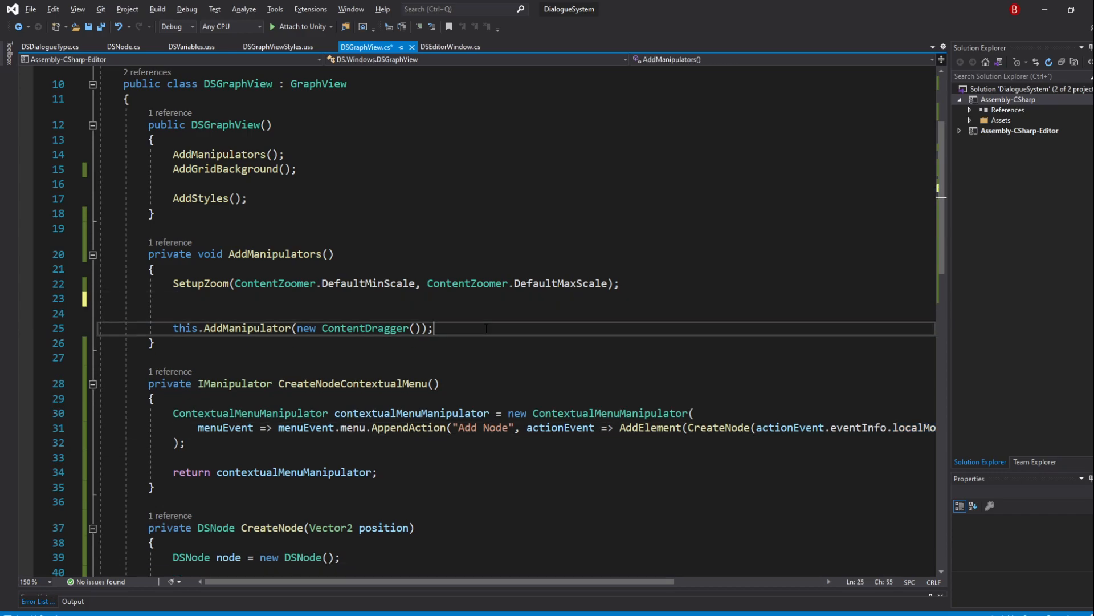
Move the CreateNodeContextualMenu manipulator below ContentDragger and start a new this.AddManipulator(new ...) line between them
type("this.AddManipulator(CreateNodeContextualMenu());")
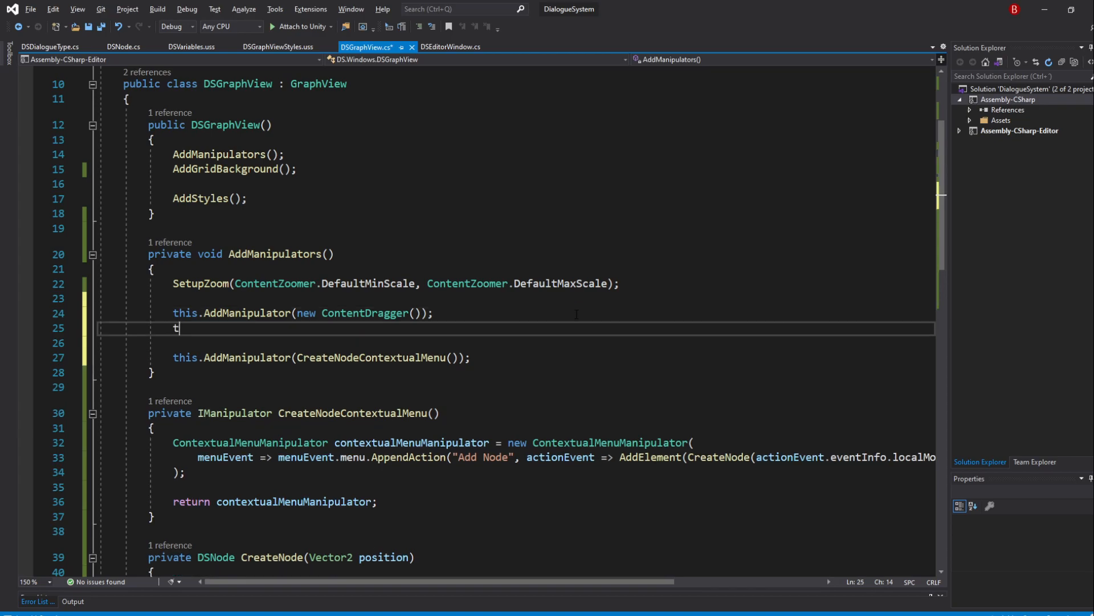
type("his.AddManipulator")
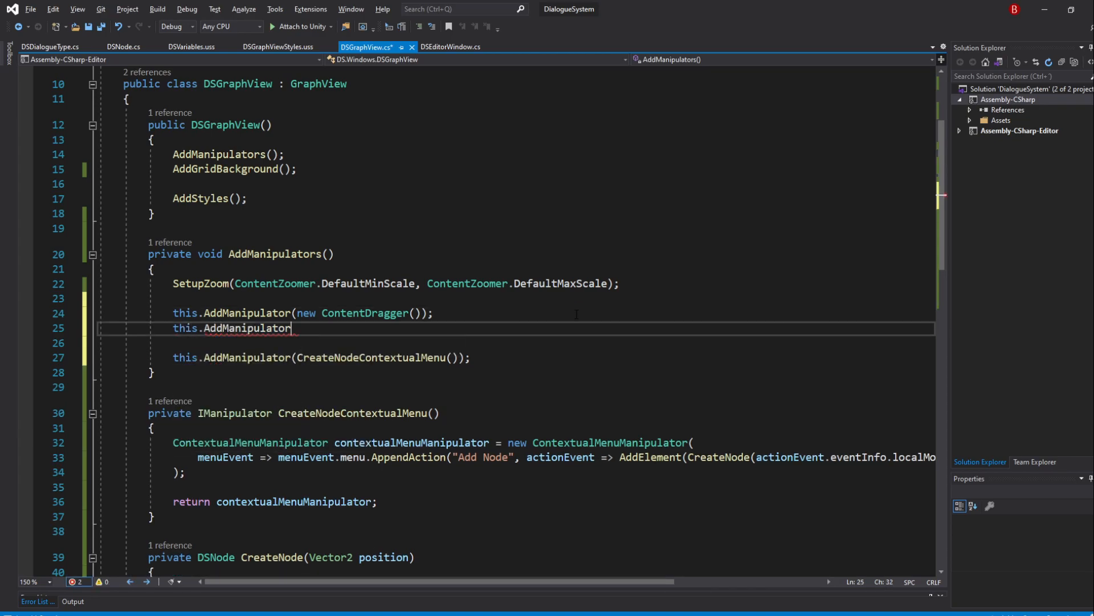
type("(new re")
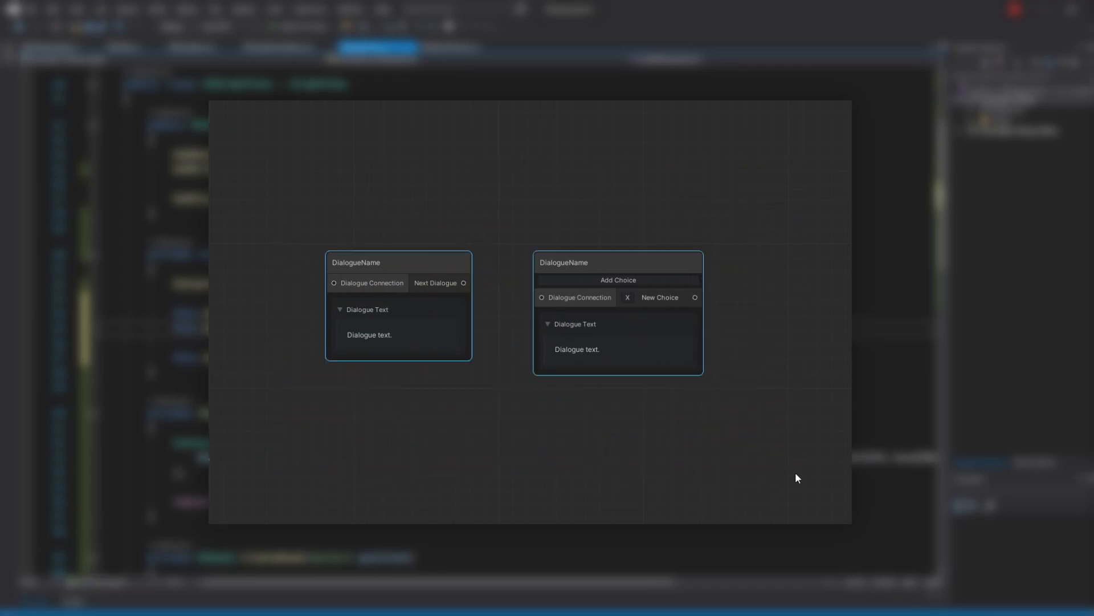
left_click_drag(385, 259, 273, 129)
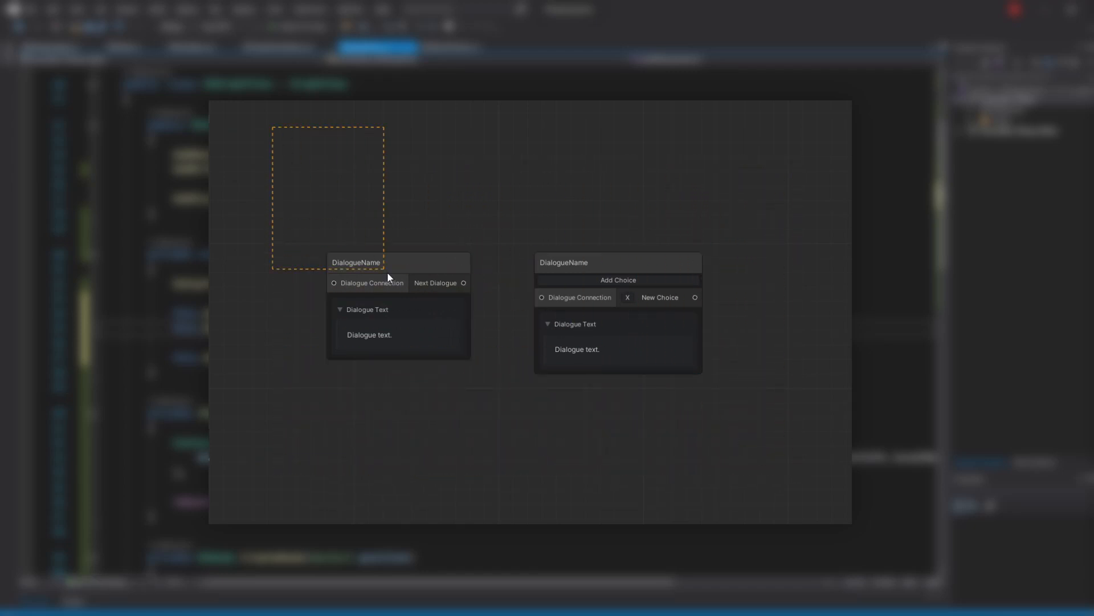
type("this.AddManipulator(new se")
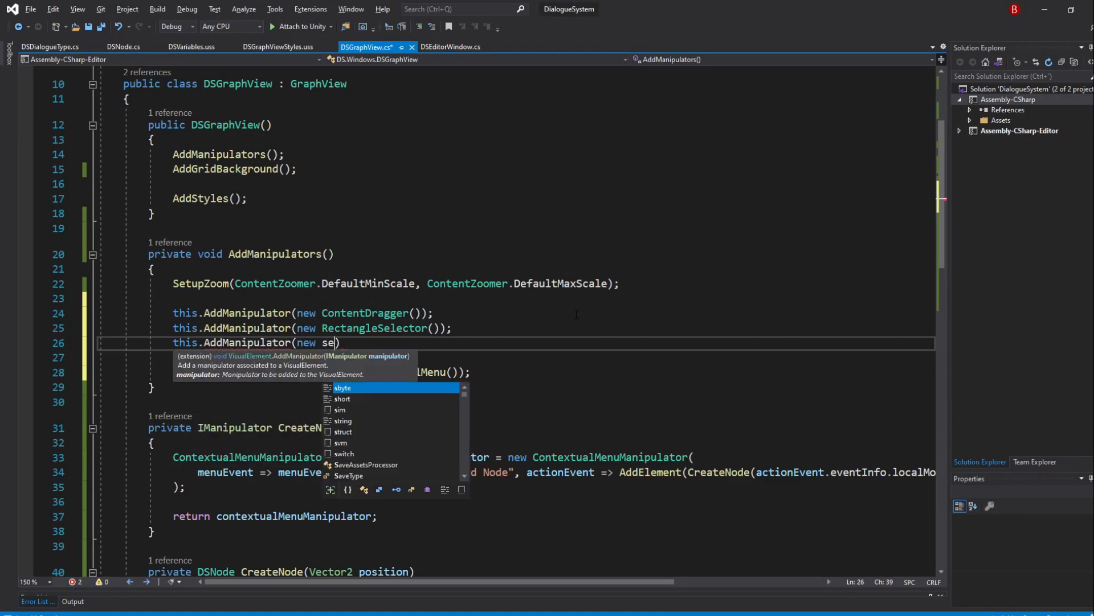
Add a SelectionDragger manipulator line beneath the RectangleSelector via IntelliSense completion
type("lectiondr")
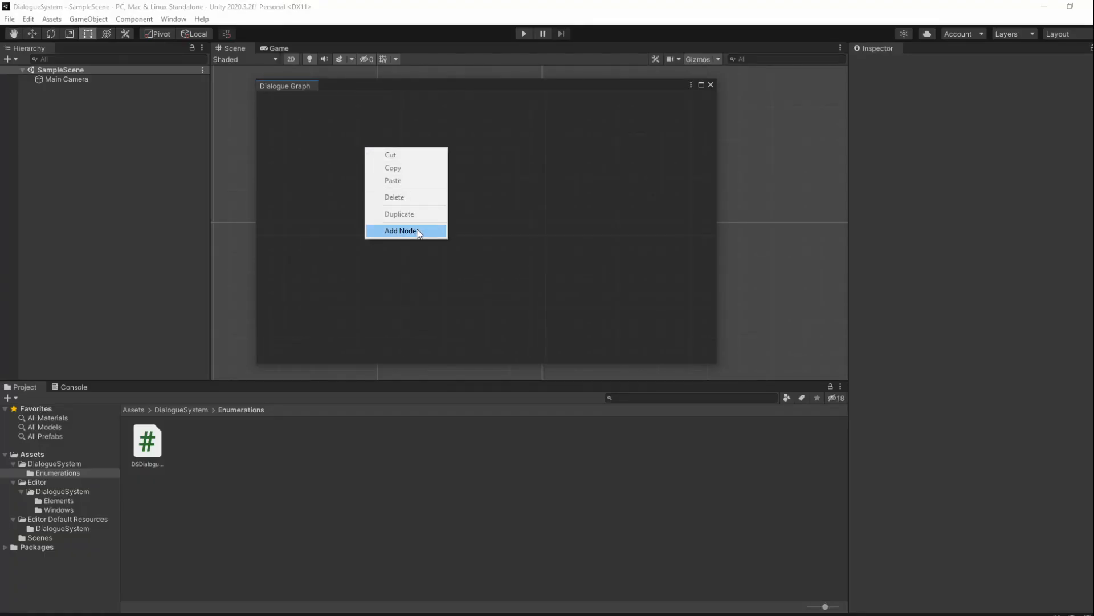
Add a dialogue node at the clicked spot in the Dialogue Graph
left_click(400, 230)
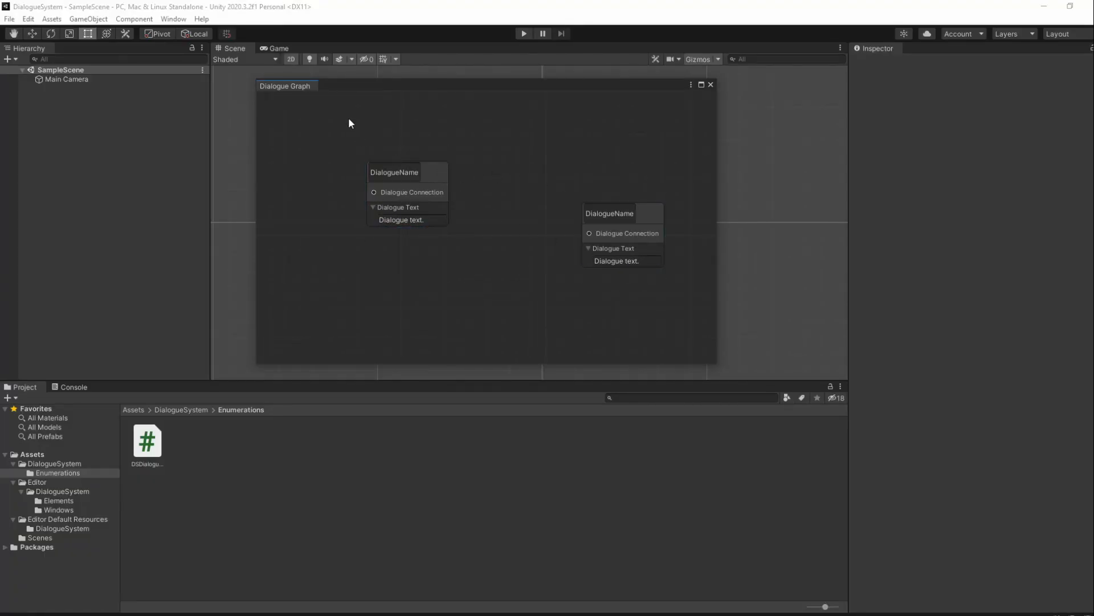